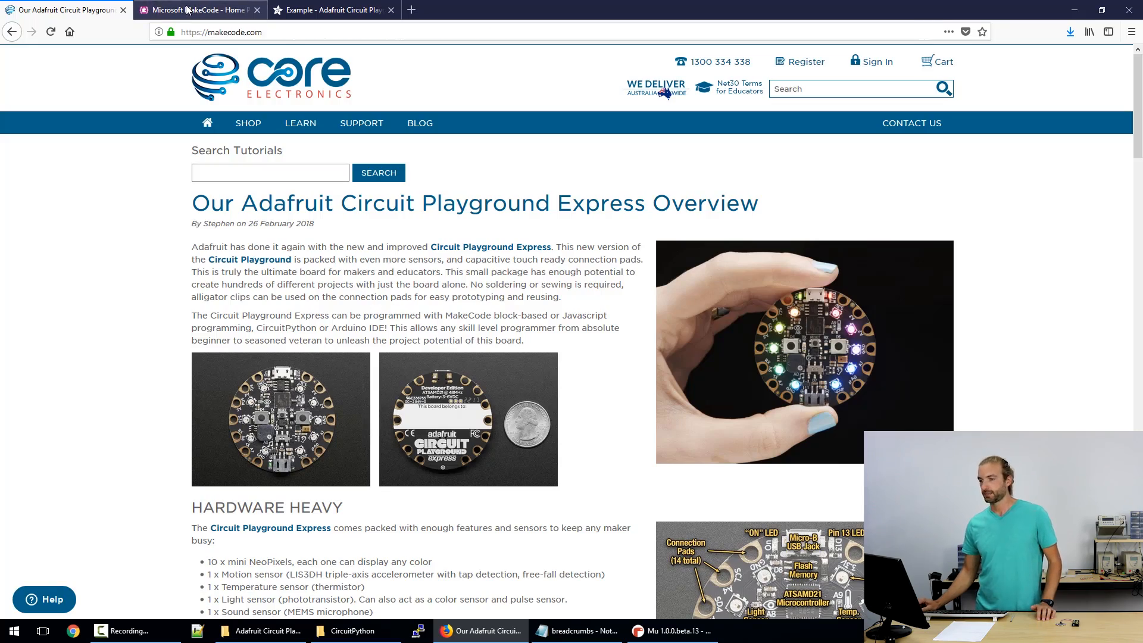
Switch from the Core Electronics article to the MakeCode home page listing supported boards.
left_click(197, 10)
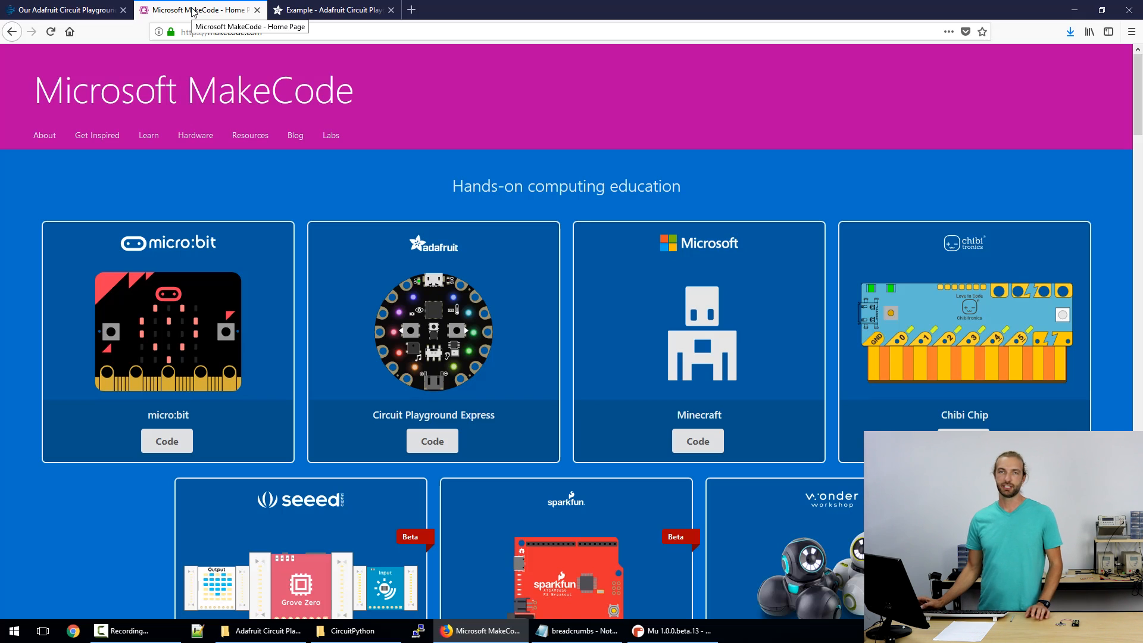
mouse_move(248, 207)
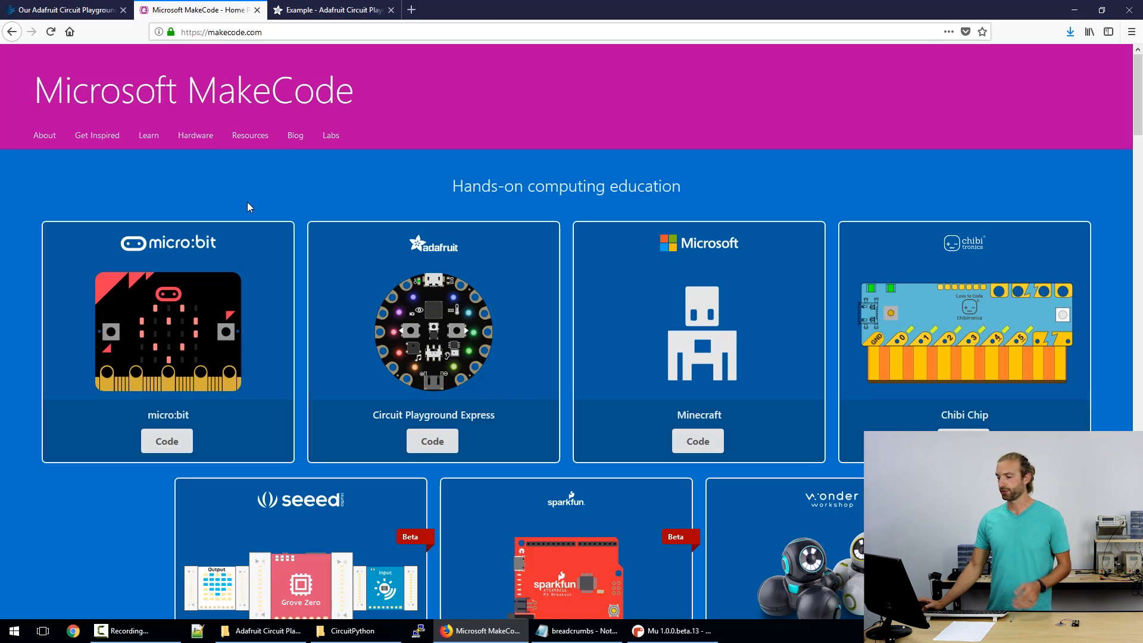
mouse_move(261, 236)
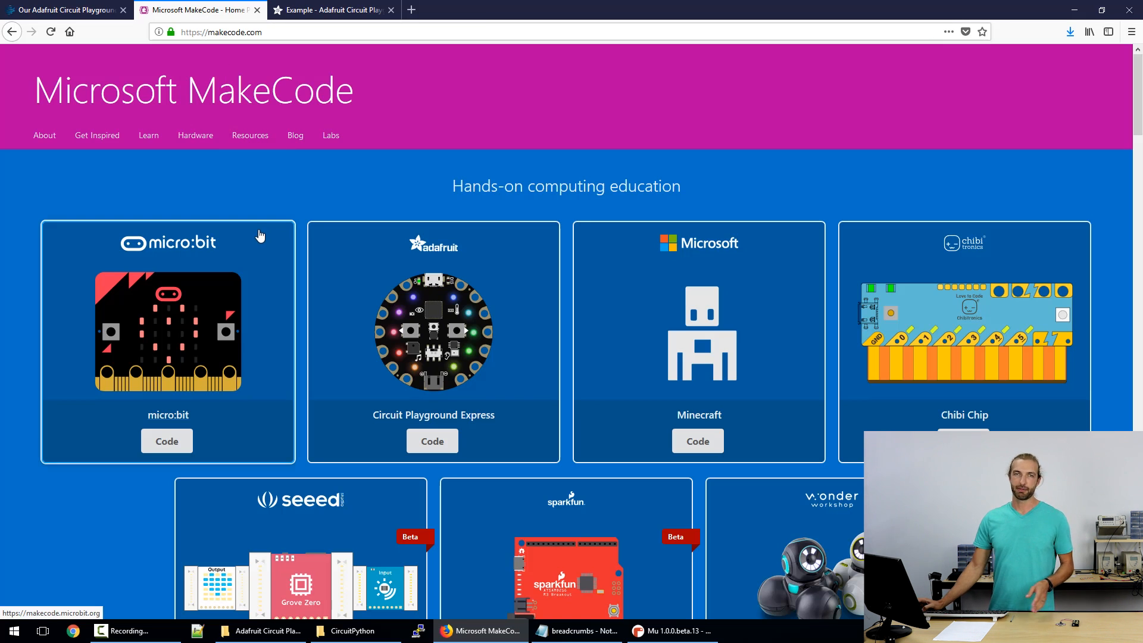
mouse_move(346, 322)
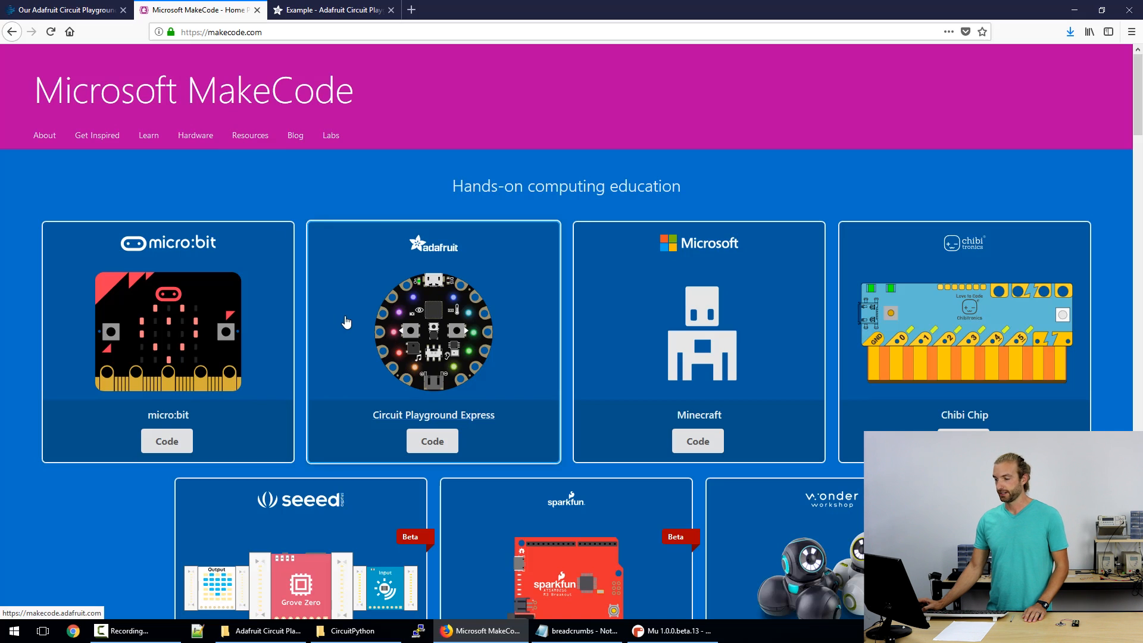
mouse_move(712, 322)
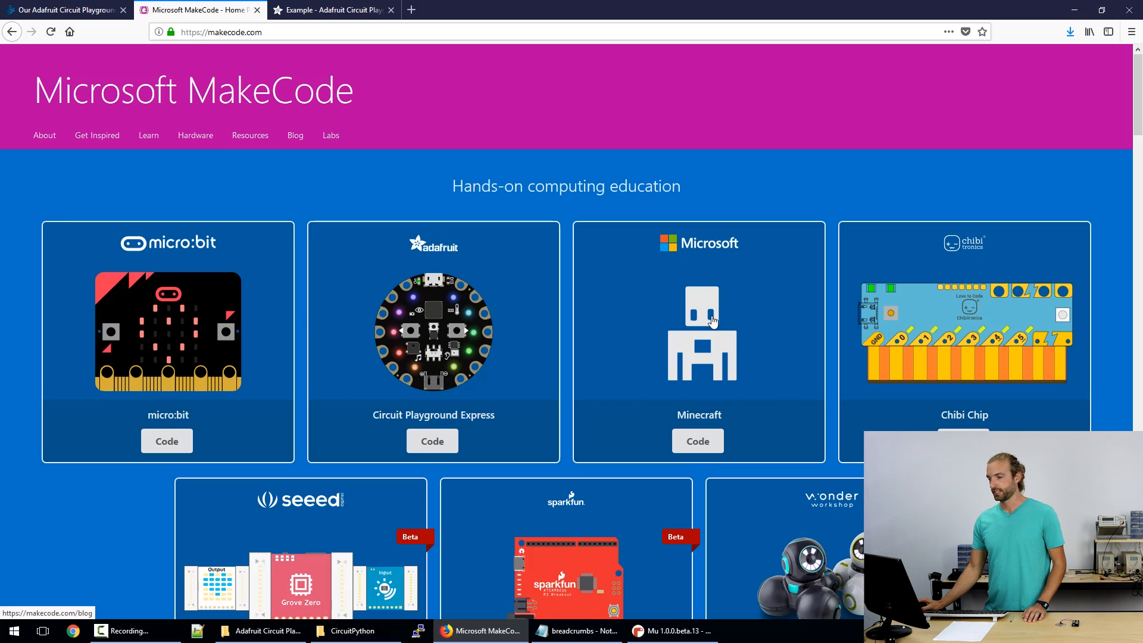
mouse_move(508, 362)
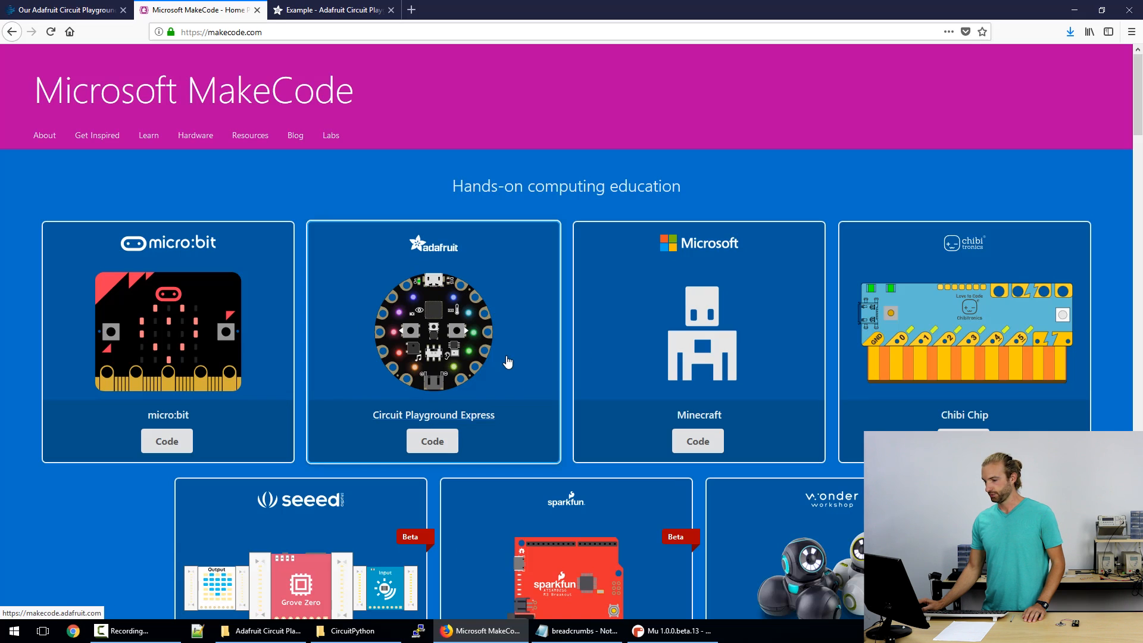
Enter the Circuit Playground Express site and browse its Tutorials and Costumes sections.
left_click(431, 441)
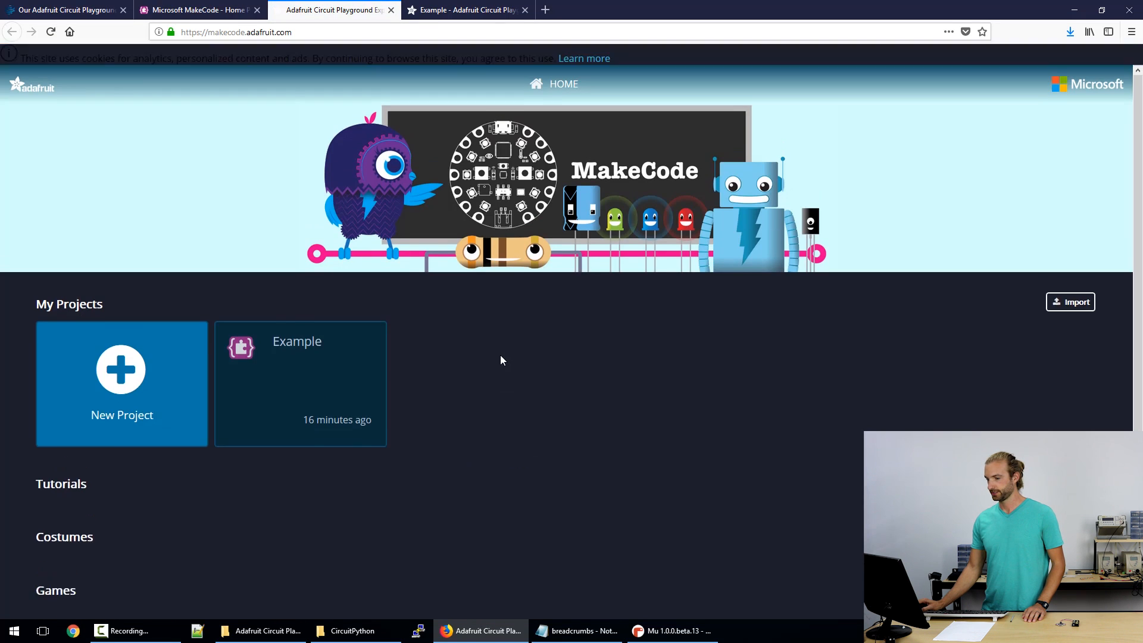
scroll("down", 3)
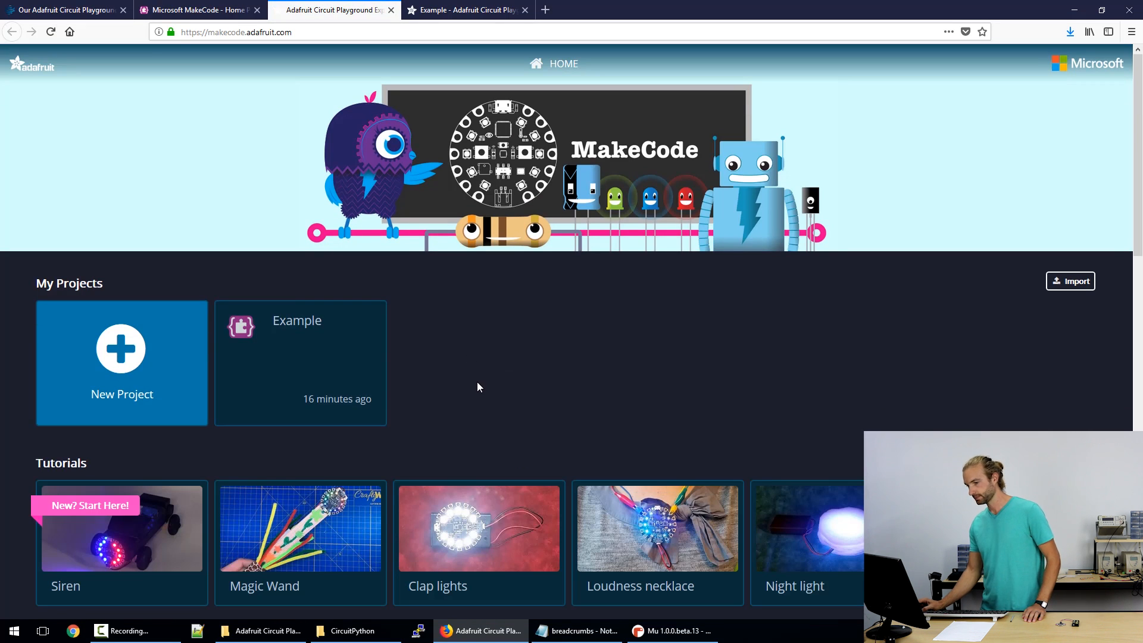
scroll("down", 3)
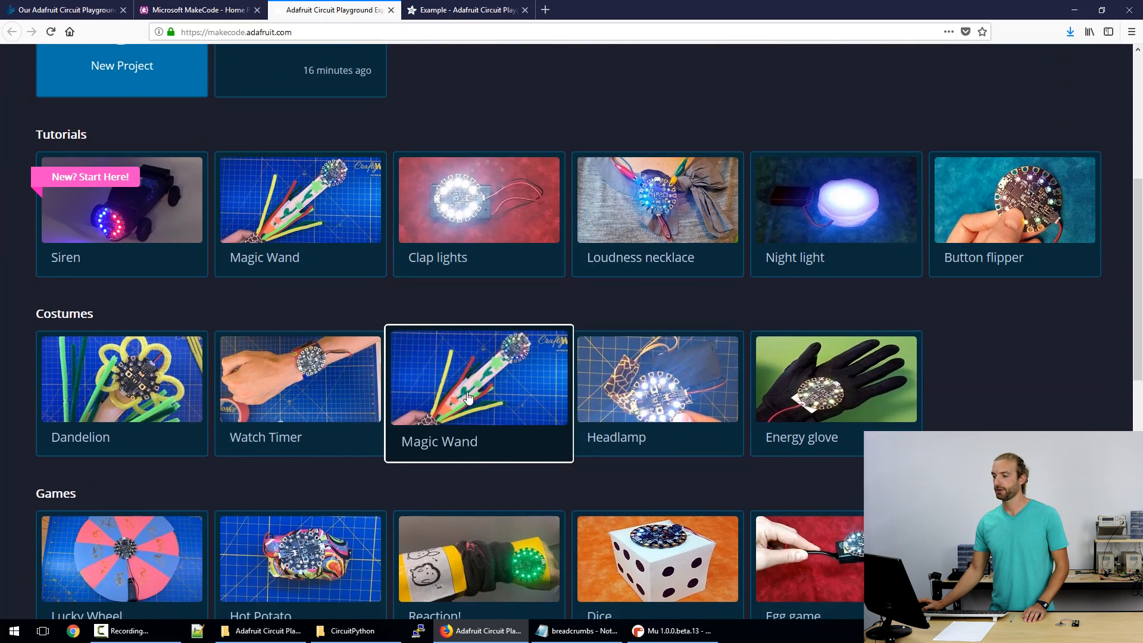
mouse_move(386, 241)
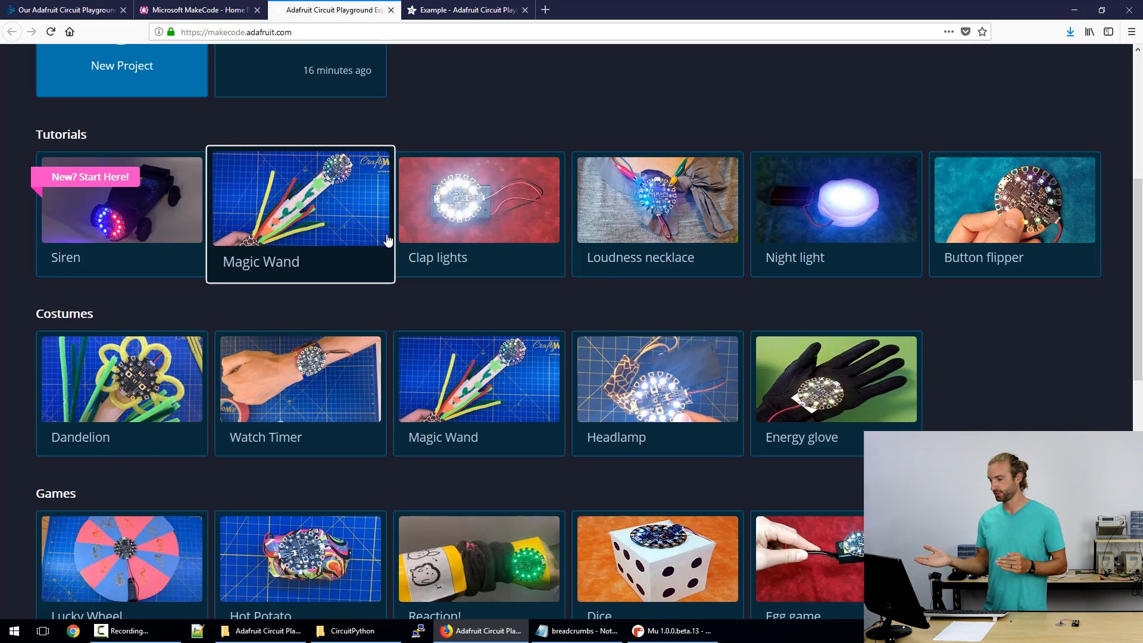
scroll("up", 3)
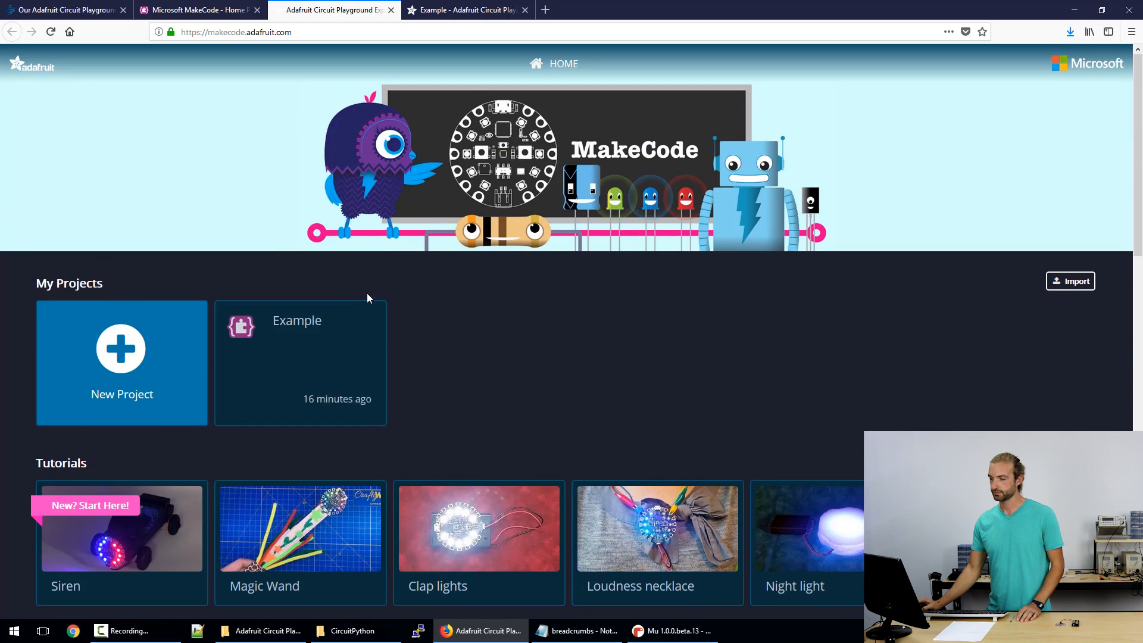
Load the Example project from My Projects into the Blocks editor with the simulator.
left_click(300, 362)
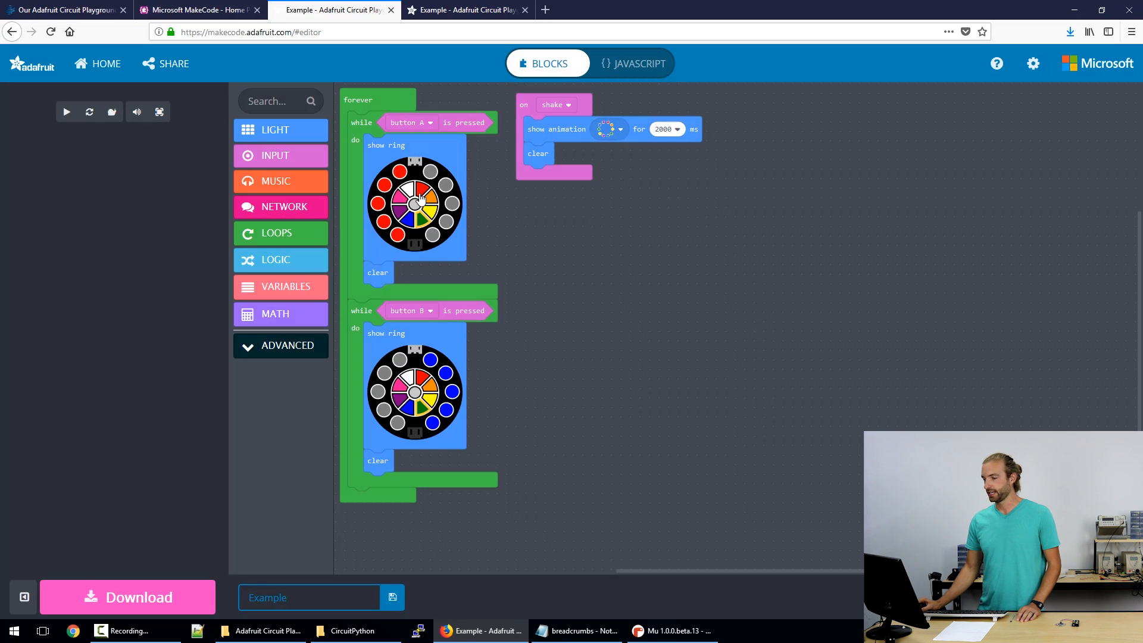
left_click(66, 112)
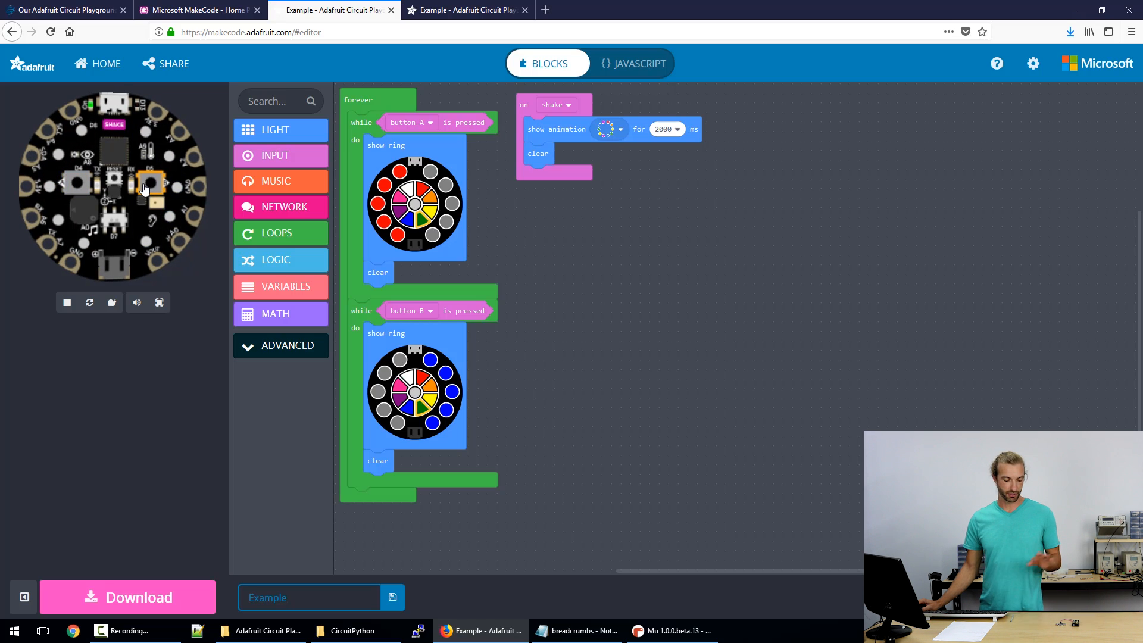
mouse_move(153, 186)
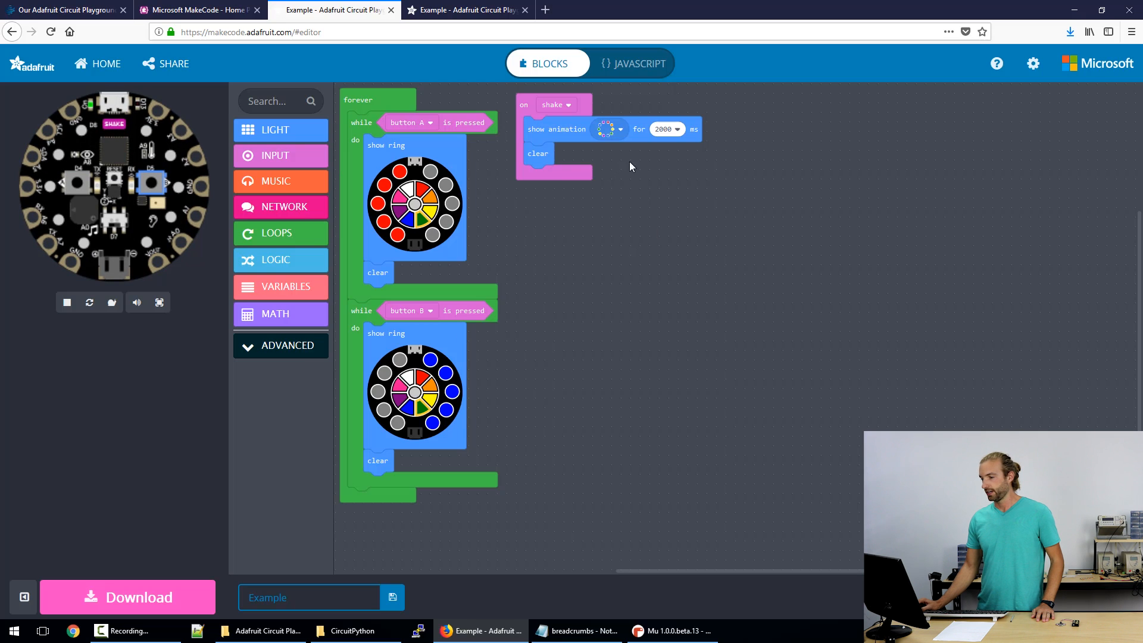
mouse_move(365, 100)
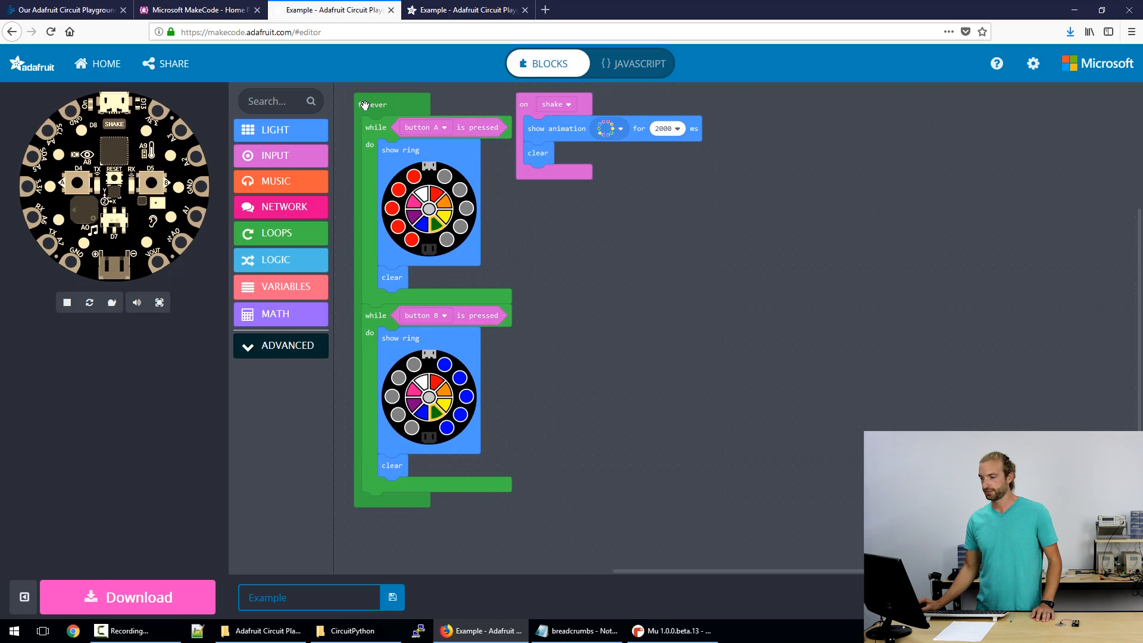
Set the remaining left-side LED pink so button A's ring shows five pink lights.
left_click(66, 302)
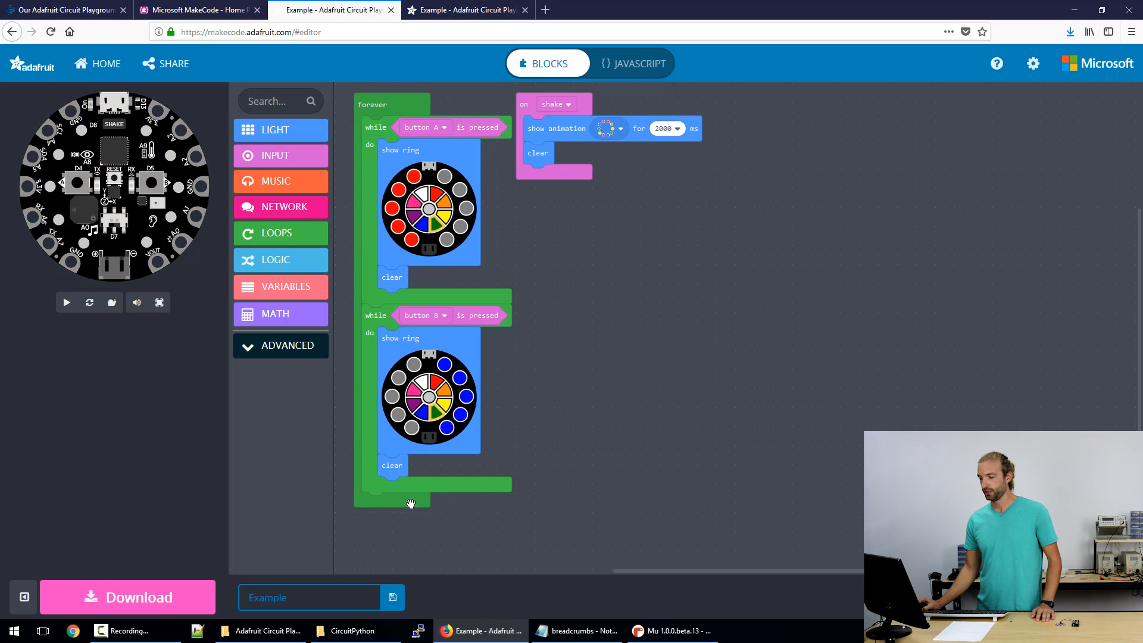
left_click(65, 302)
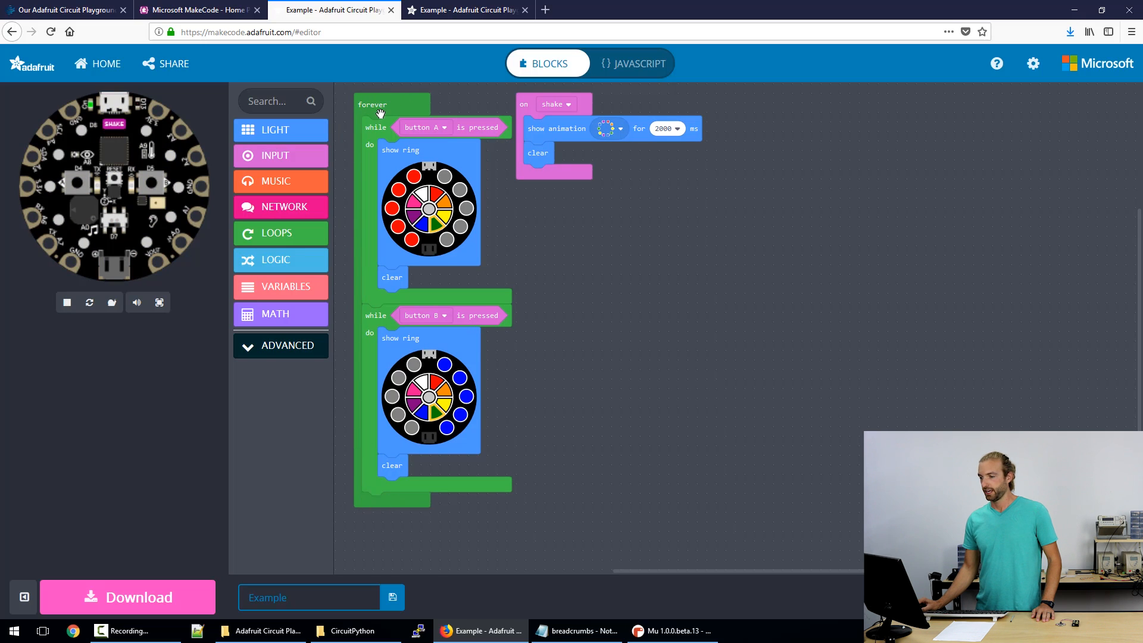
mouse_move(426, 83)
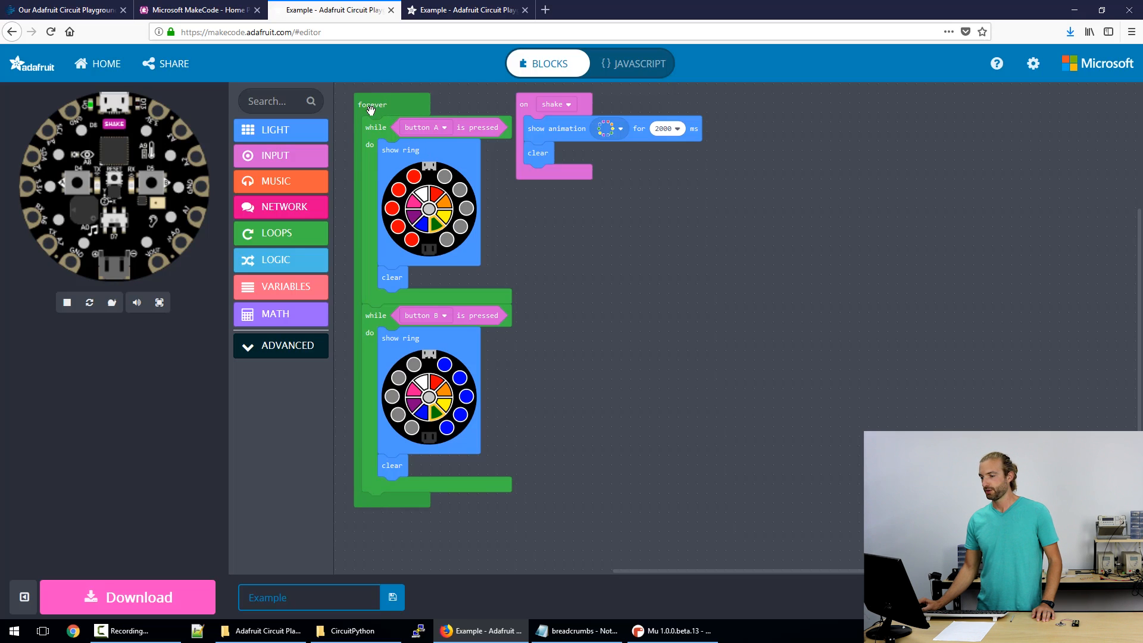
mouse_move(402, 131)
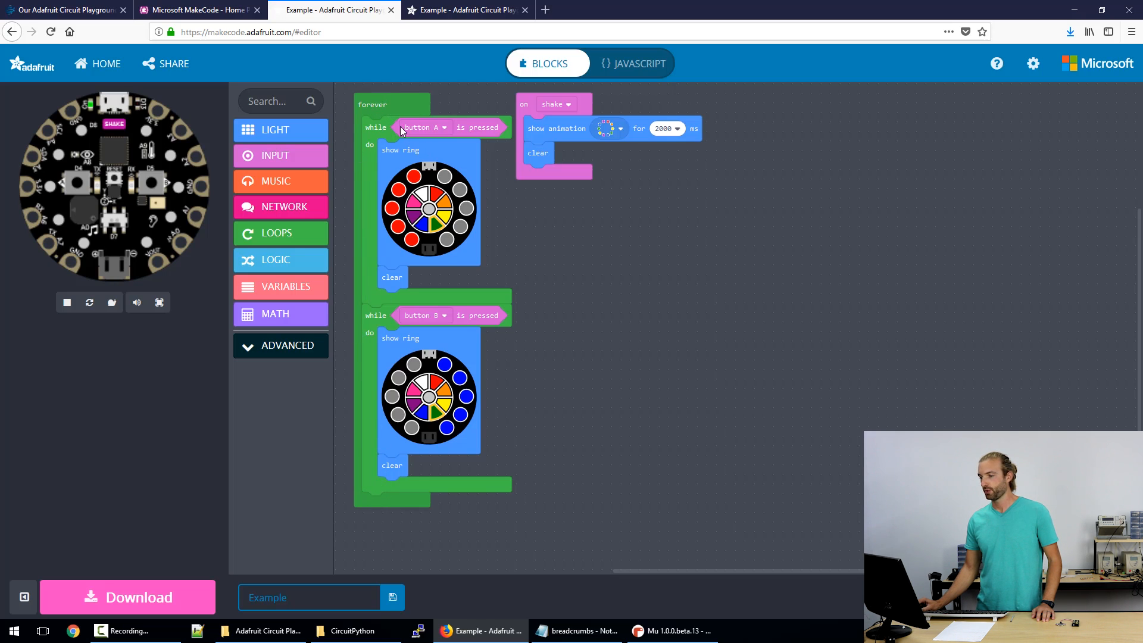
mouse_move(394, 295)
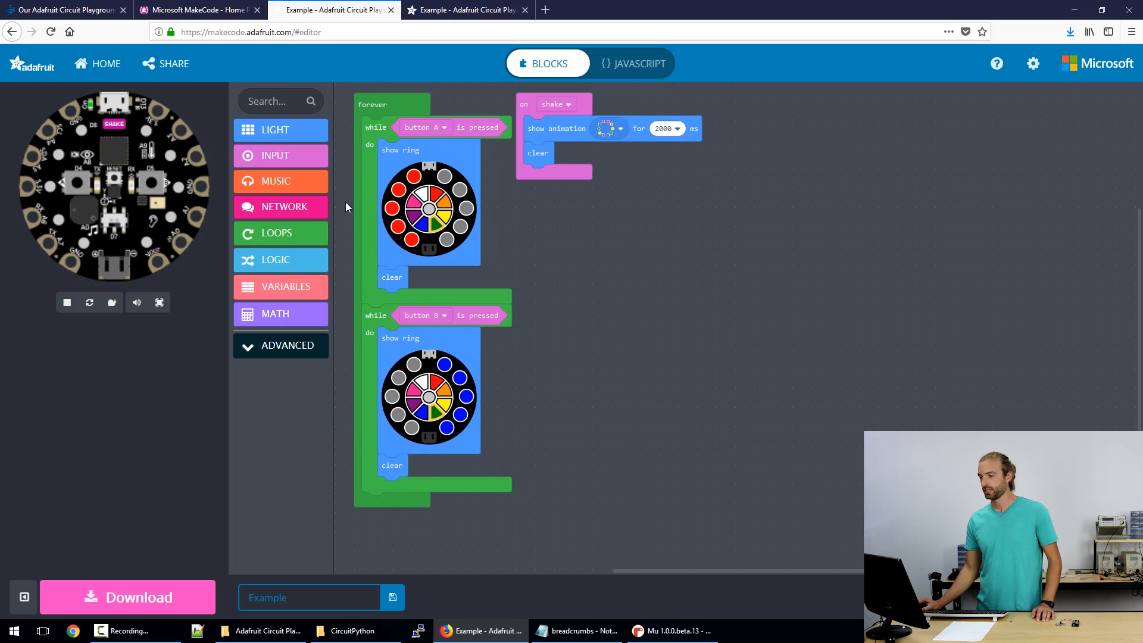
mouse_move(400, 107)
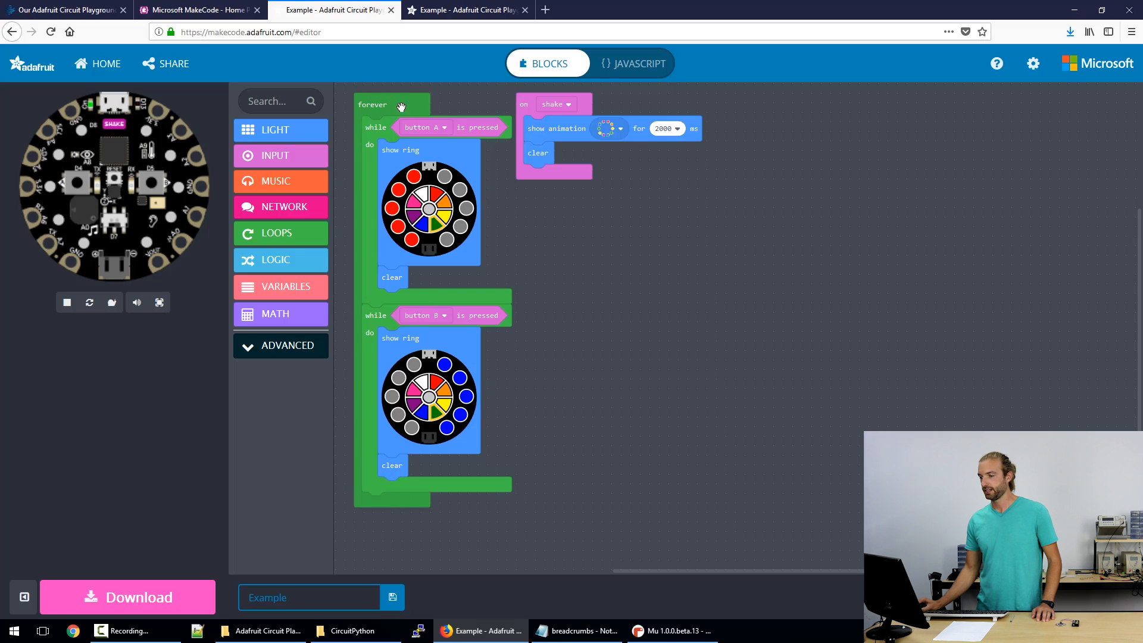
mouse_move(385, 127)
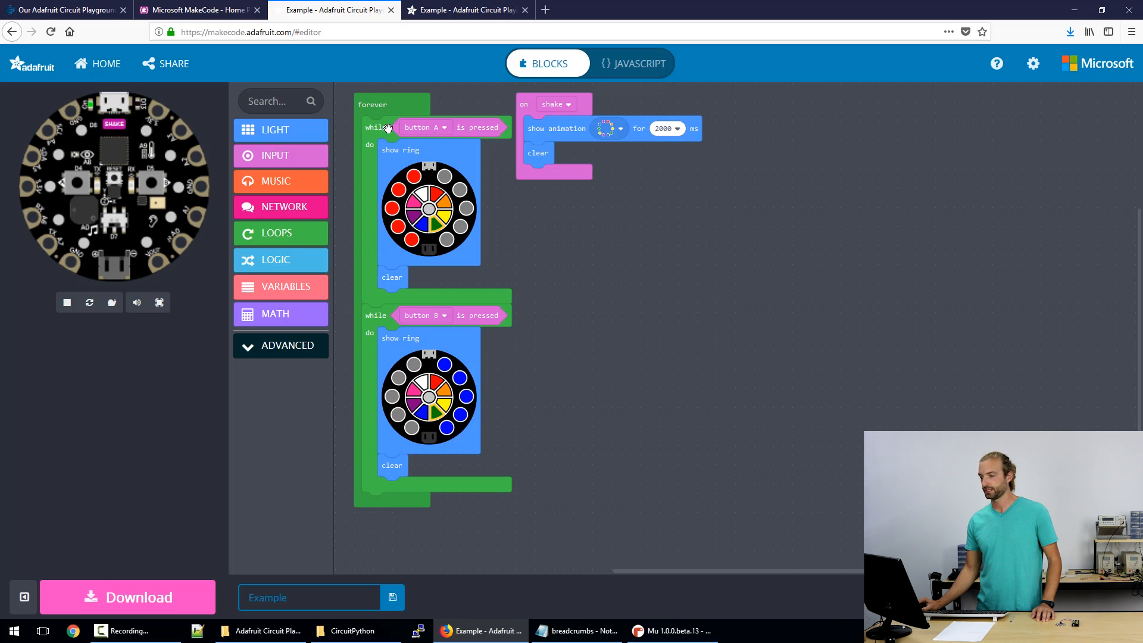
mouse_move(406, 244)
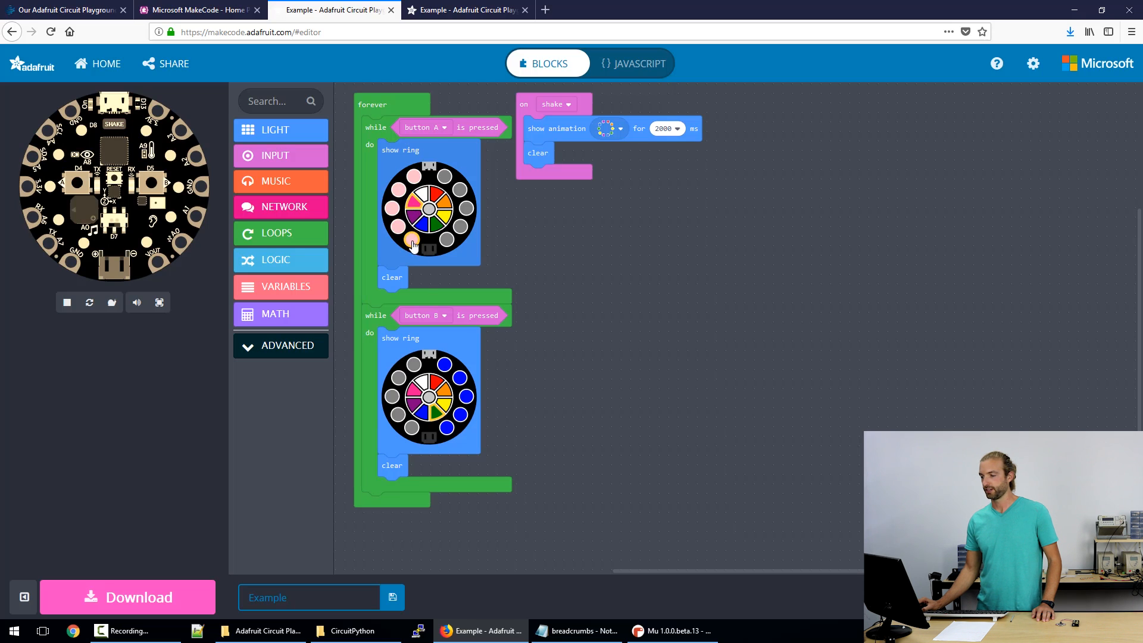
left_click(67, 302)
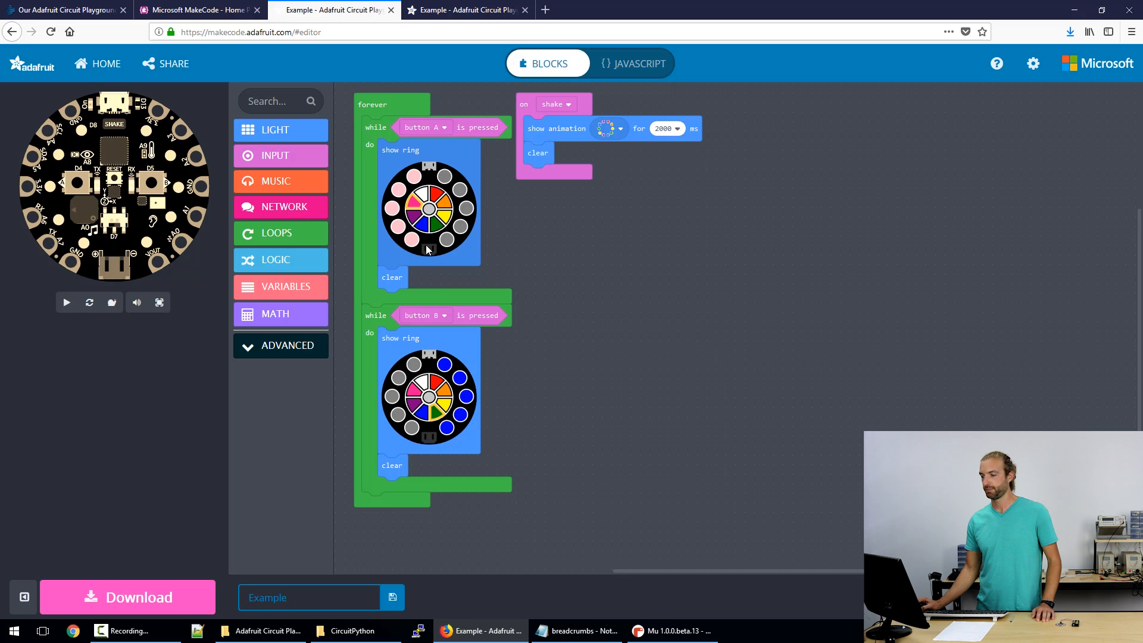
left_click(66, 301)
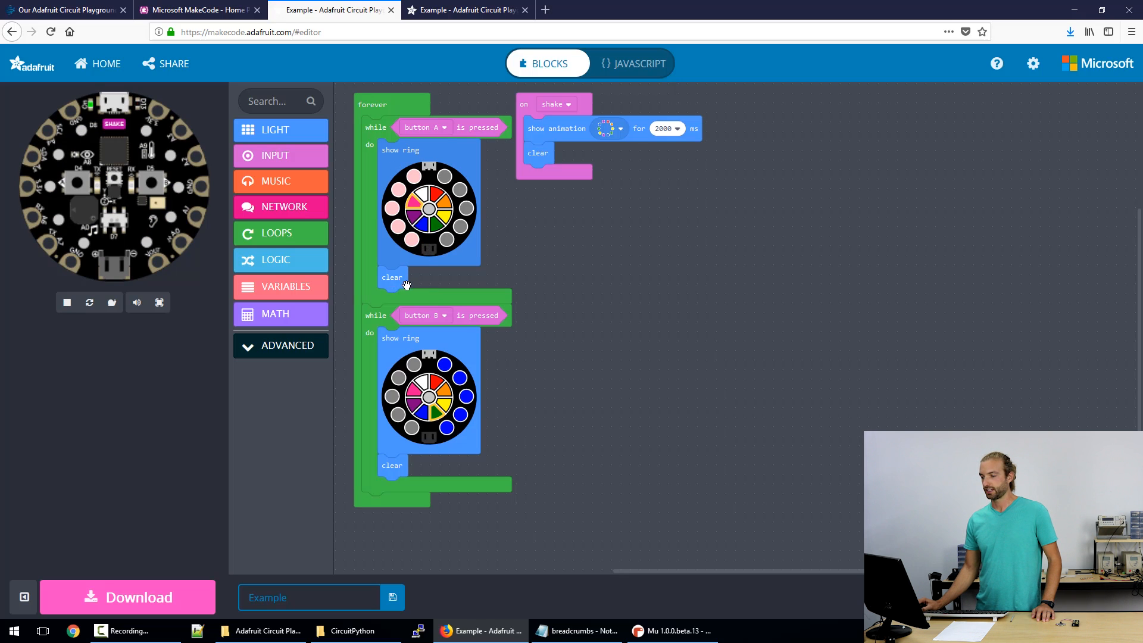
mouse_move(395, 163)
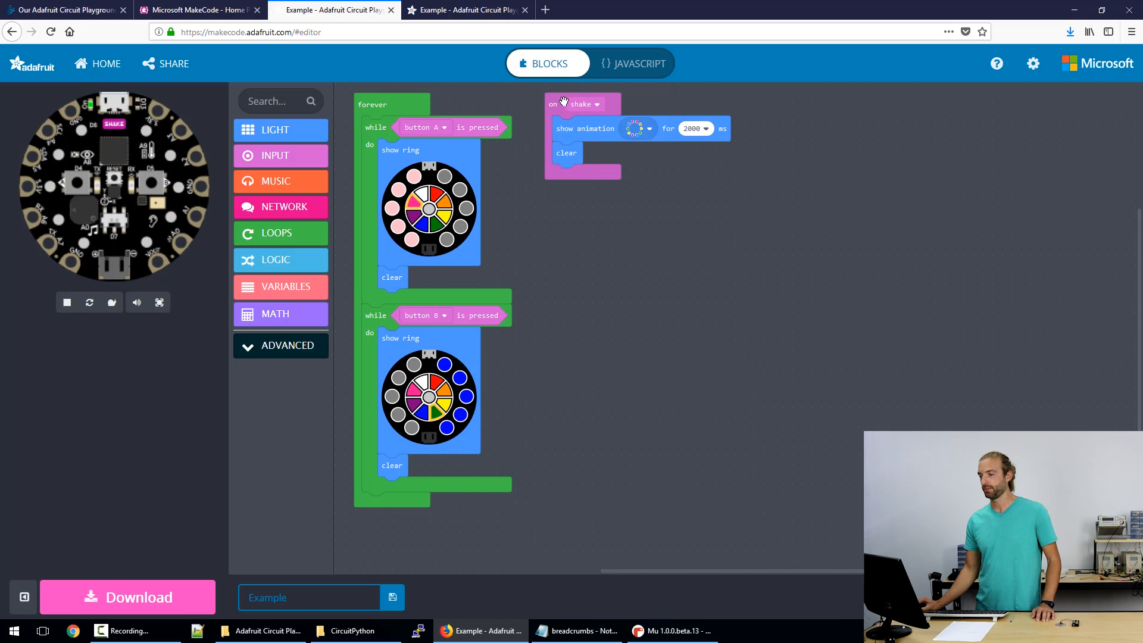
mouse_move(572, 159)
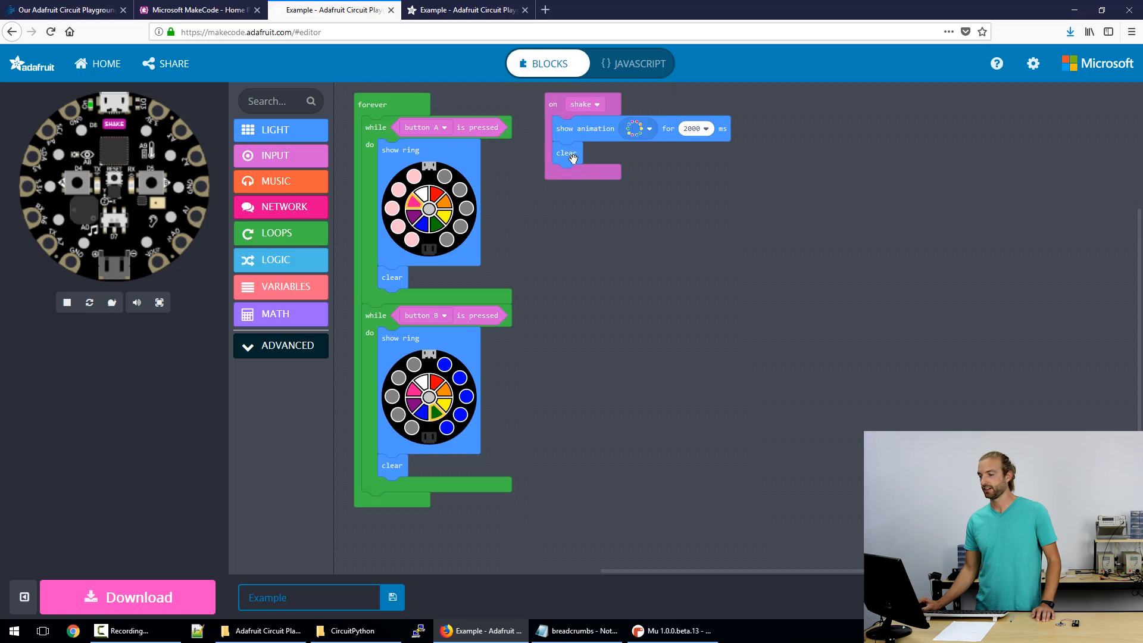
left_click(636, 128)
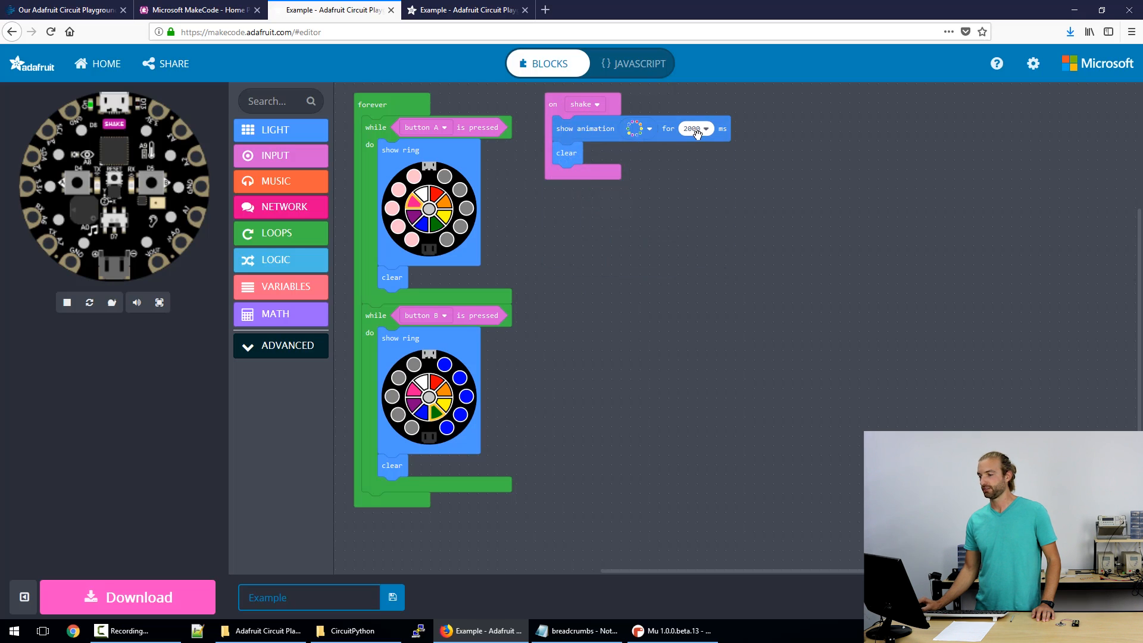
mouse_move(569, 257)
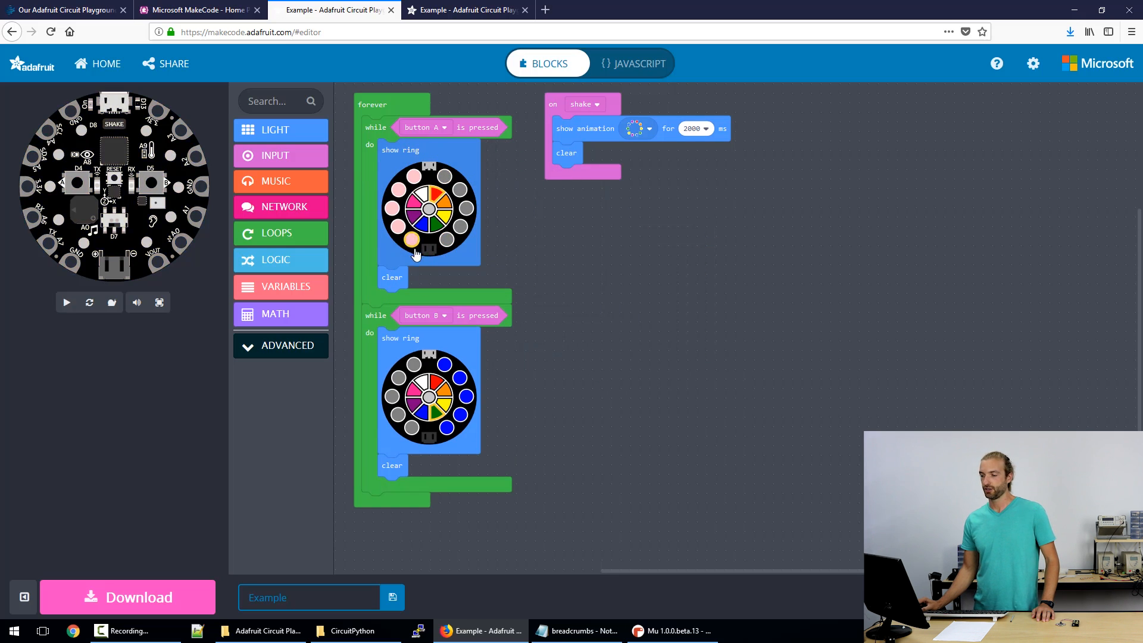
left_click(65, 301)
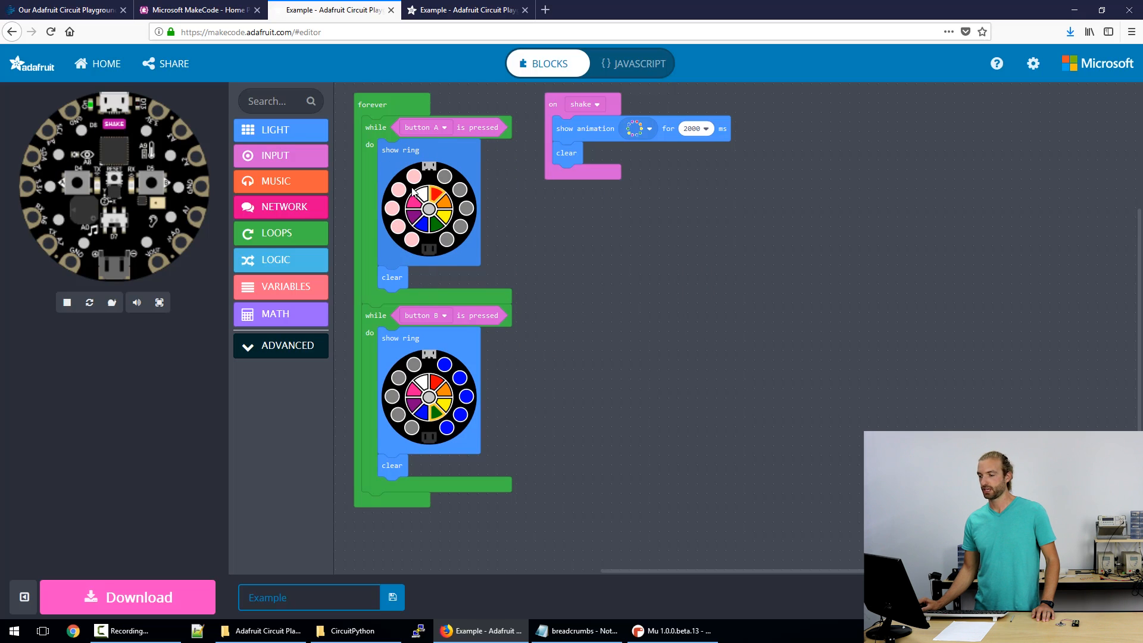
mouse_move(444, 142)
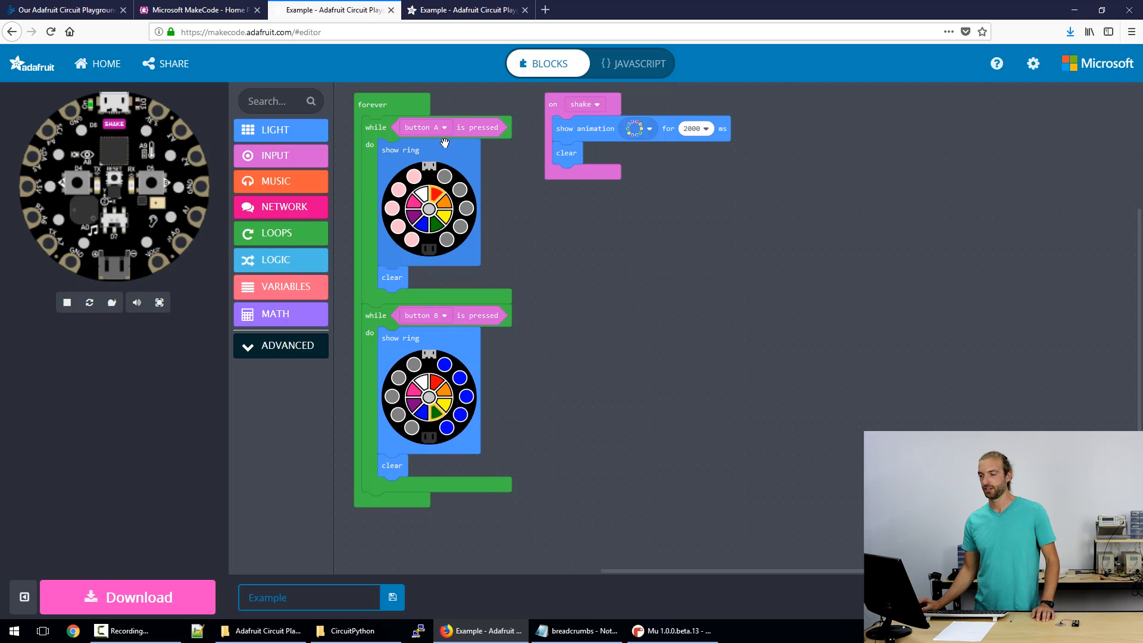
mouse_move(480, 238)
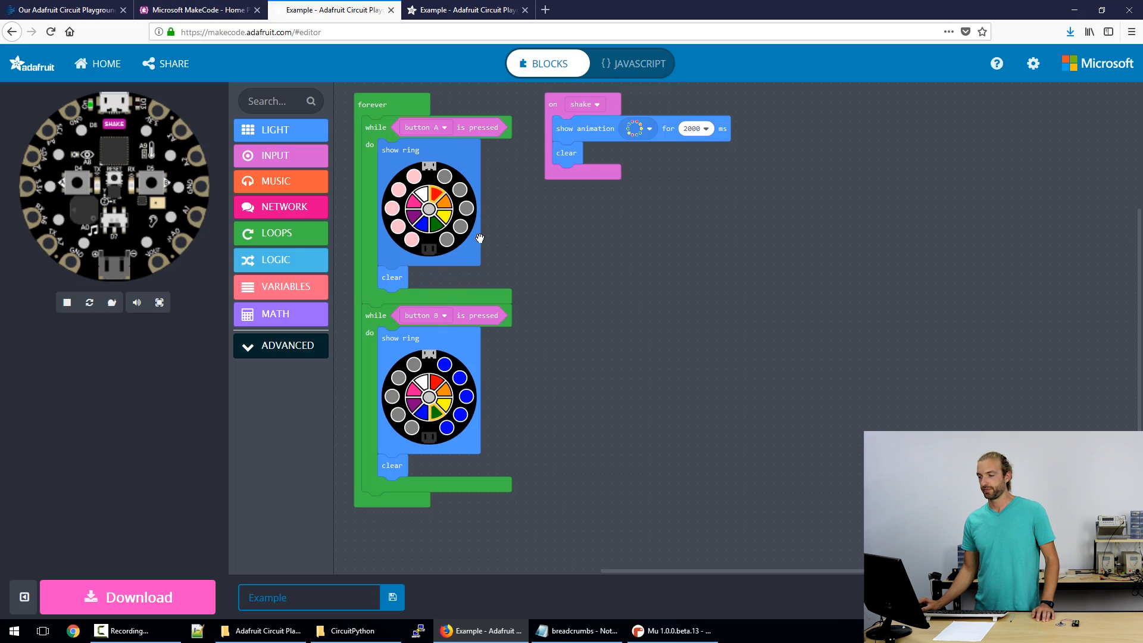
mouse_move(512, 233)
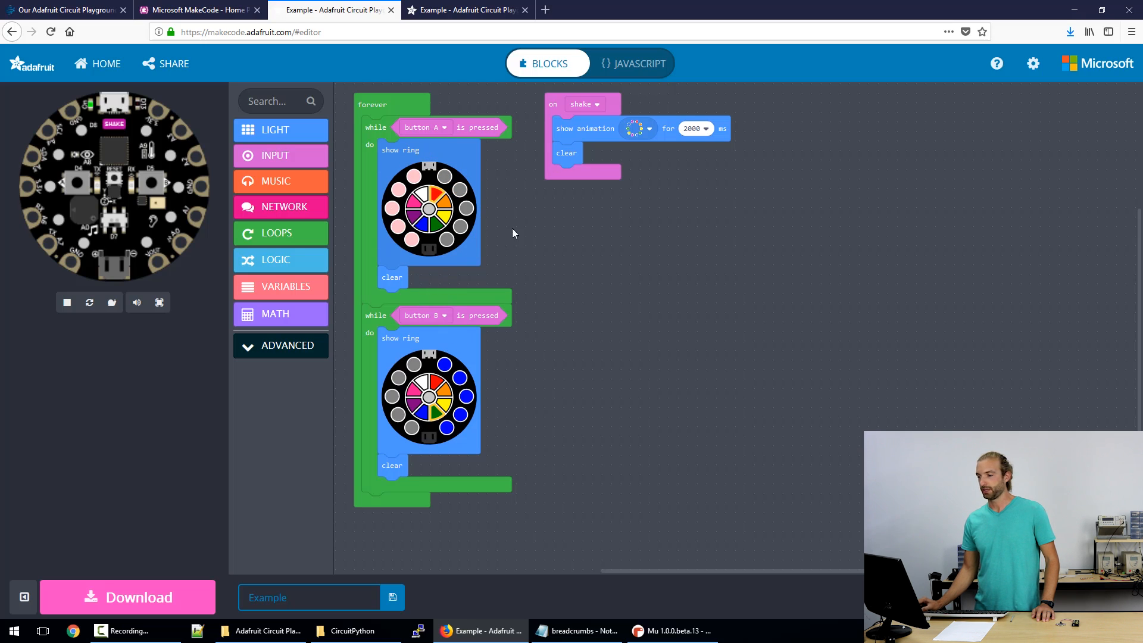
mouse_move(633, 63)
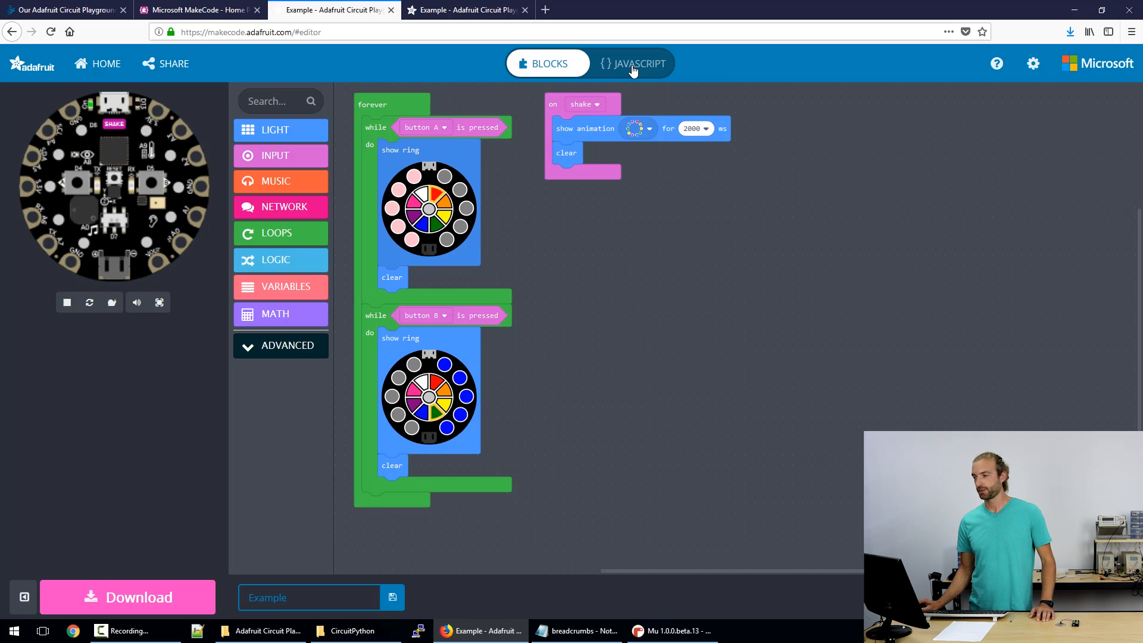
Convert the Example project's blocks into JavaScript showing the shake and button ring loops.
left_click(639, 63)
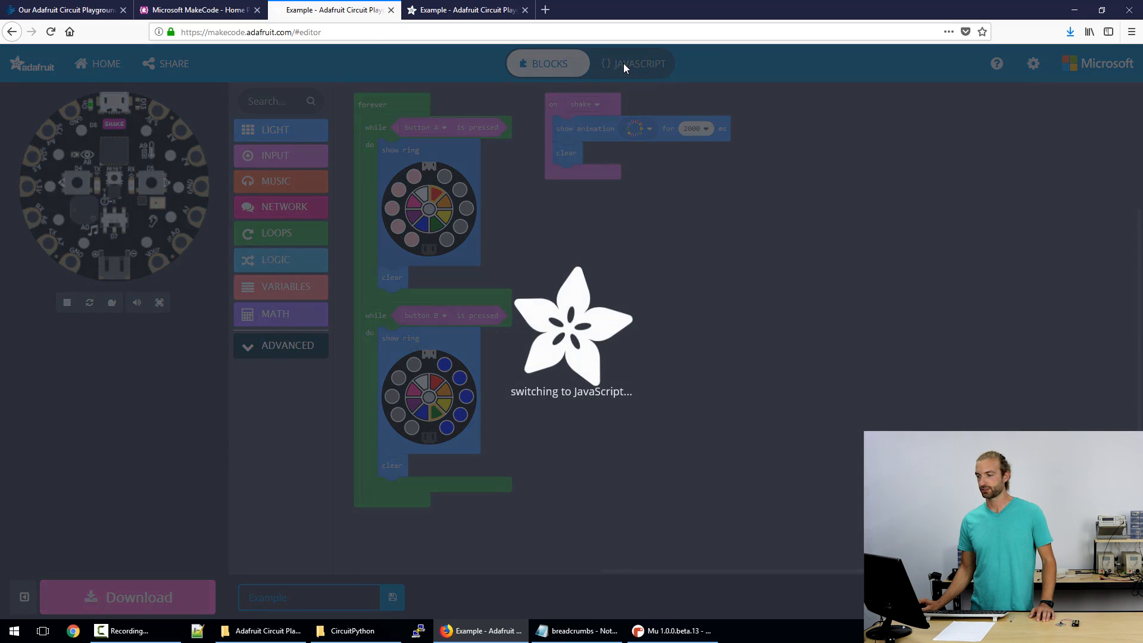
left_click(632, 63)
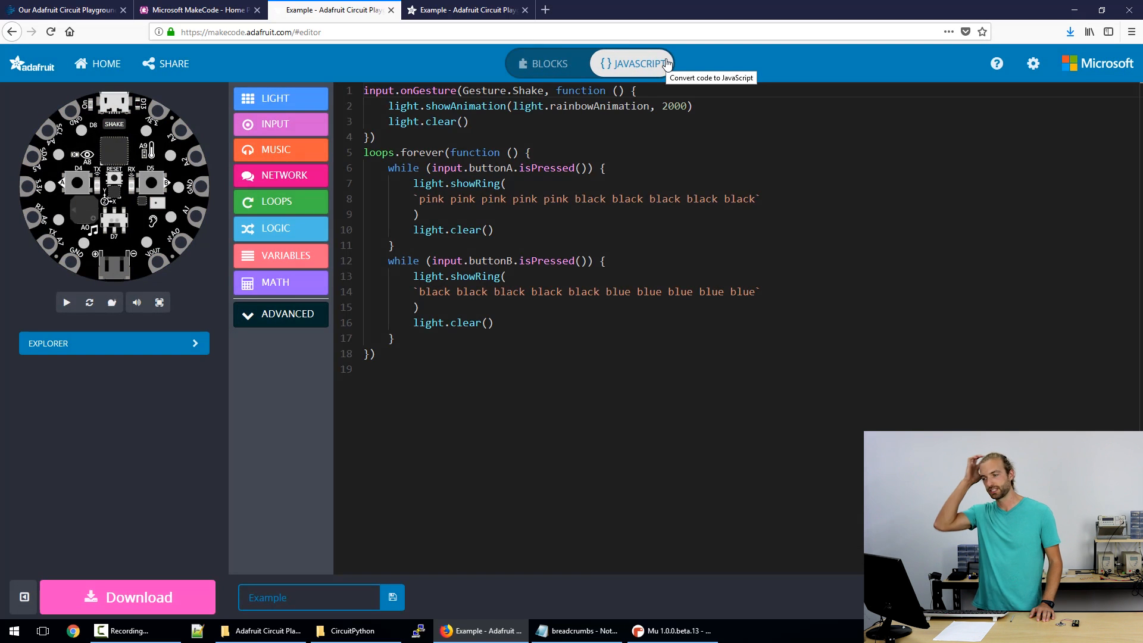
left_click(66, 301)
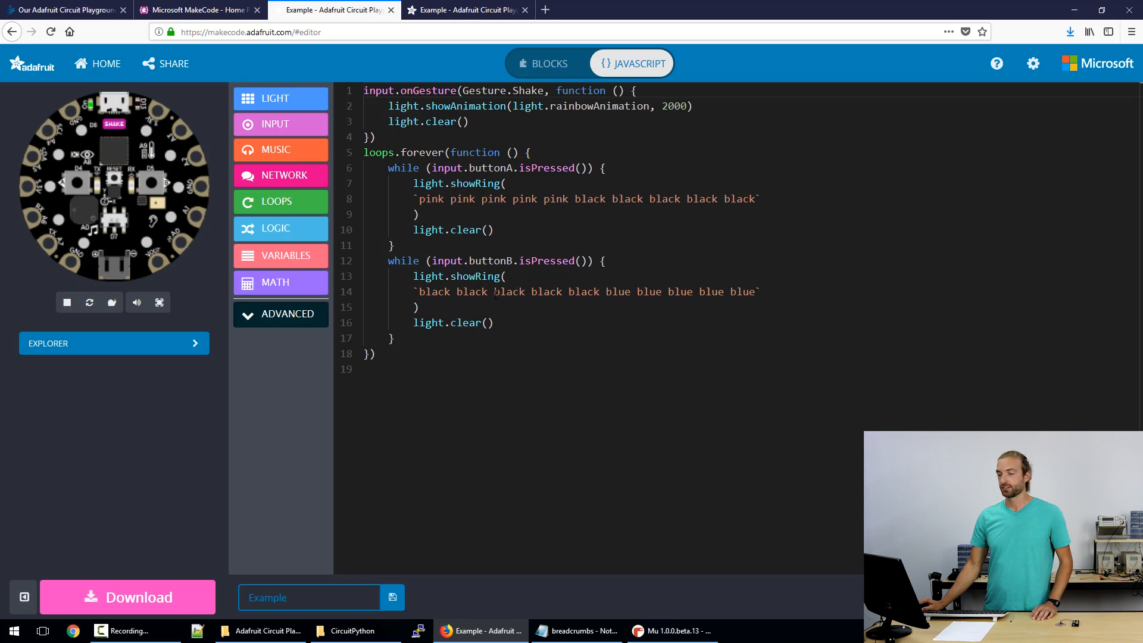
mouse_move(548, 63)
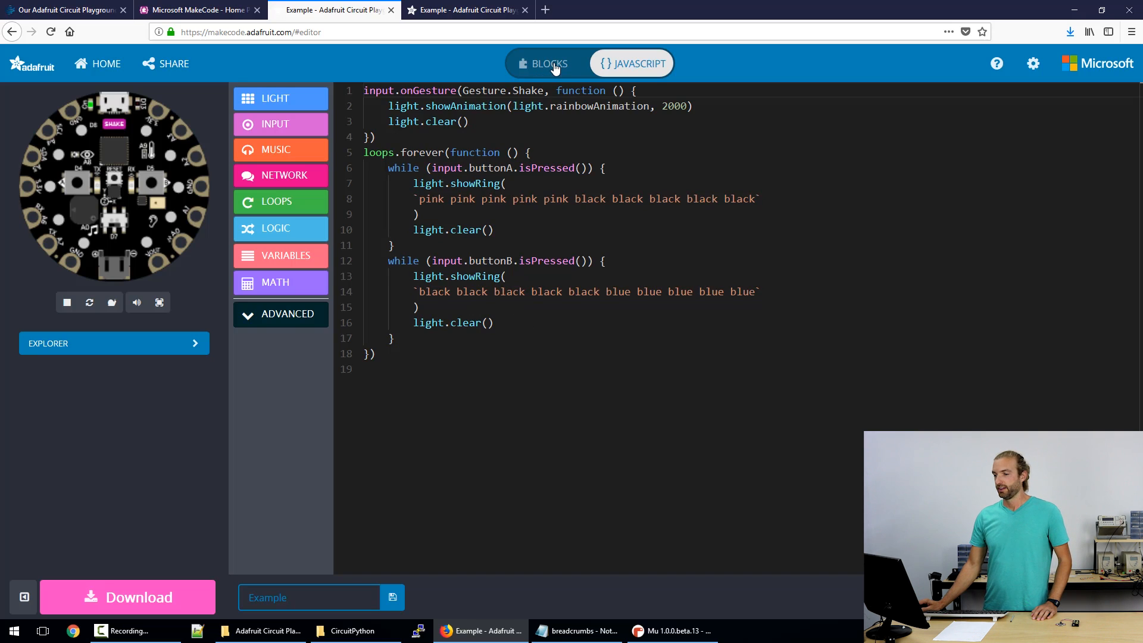
Switch the Example project back to the Blocks view.
left_click(546, 63)
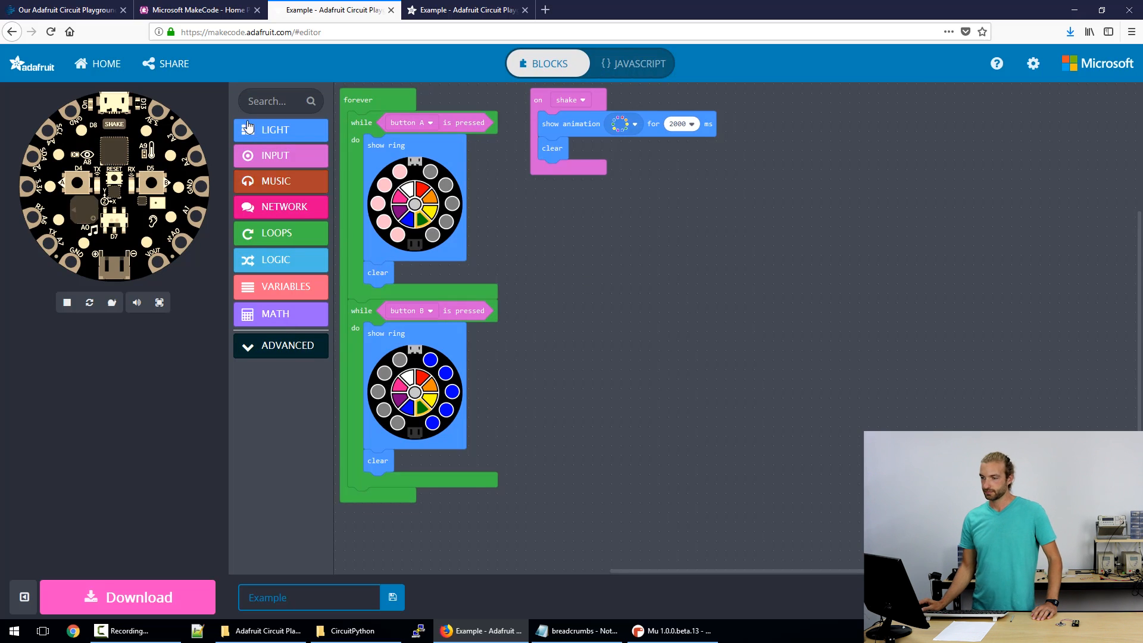
mouse_move(316, 52)
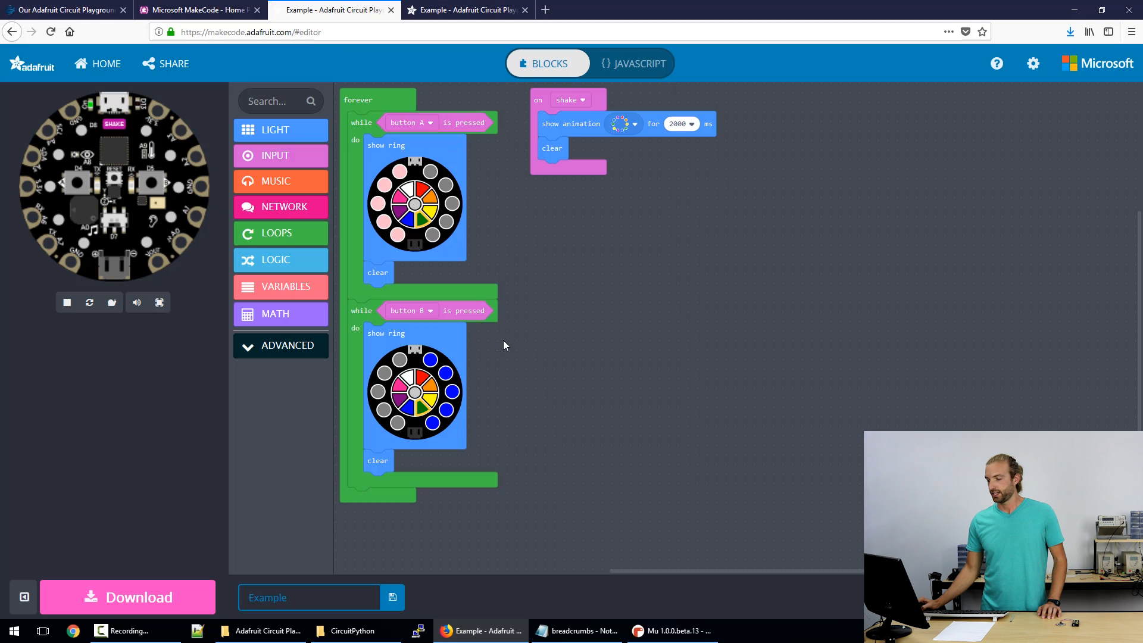
Bring the Mu window forward showing the CircuitPlayground Express NeoPixel script.
left_click(665, 631)
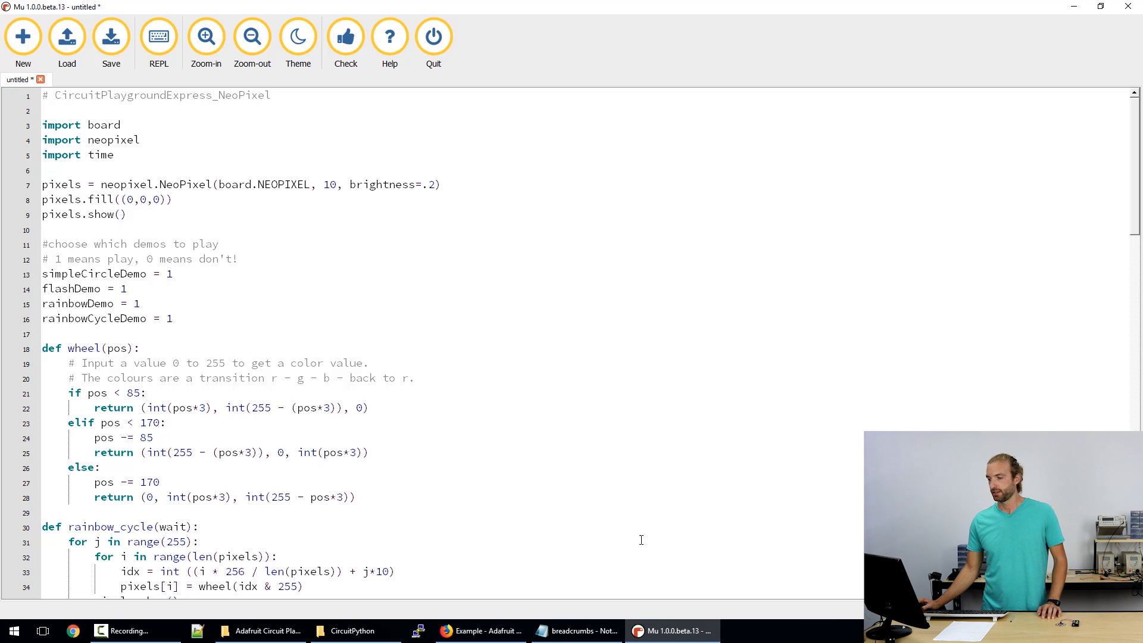
mouse_move(368, 243)
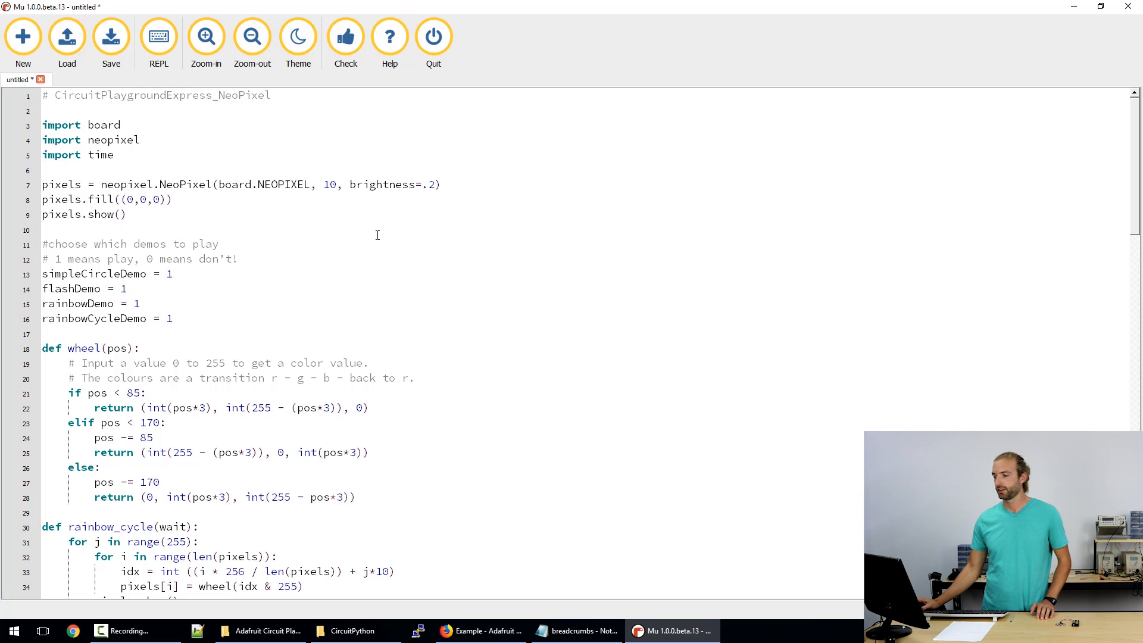
mouse_move(407, 290)
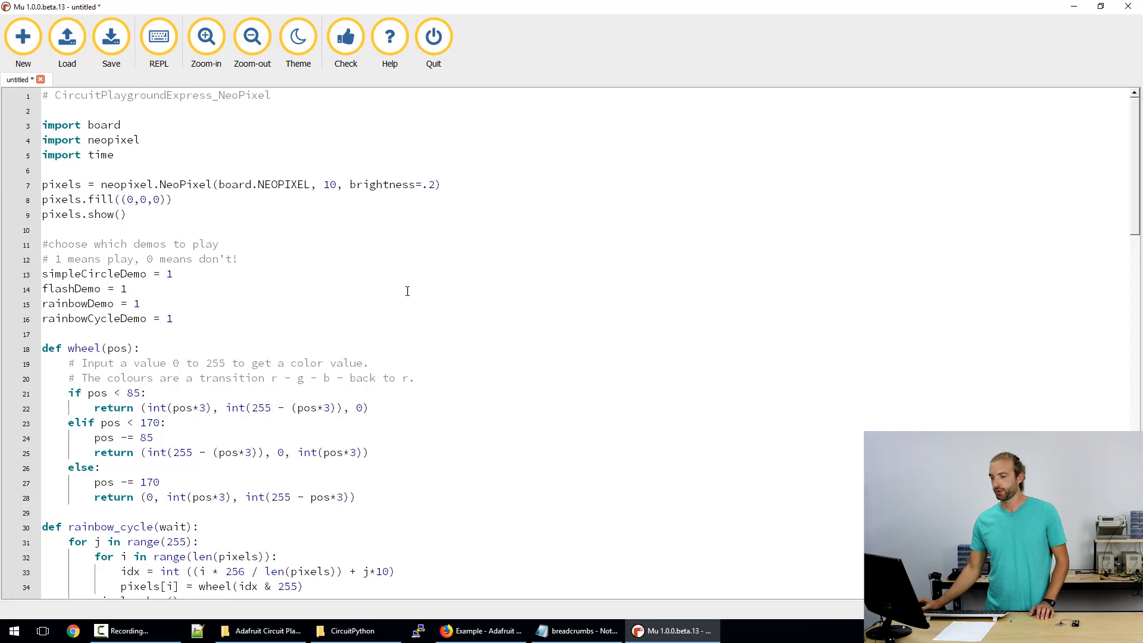
mouse_move(257, 200)
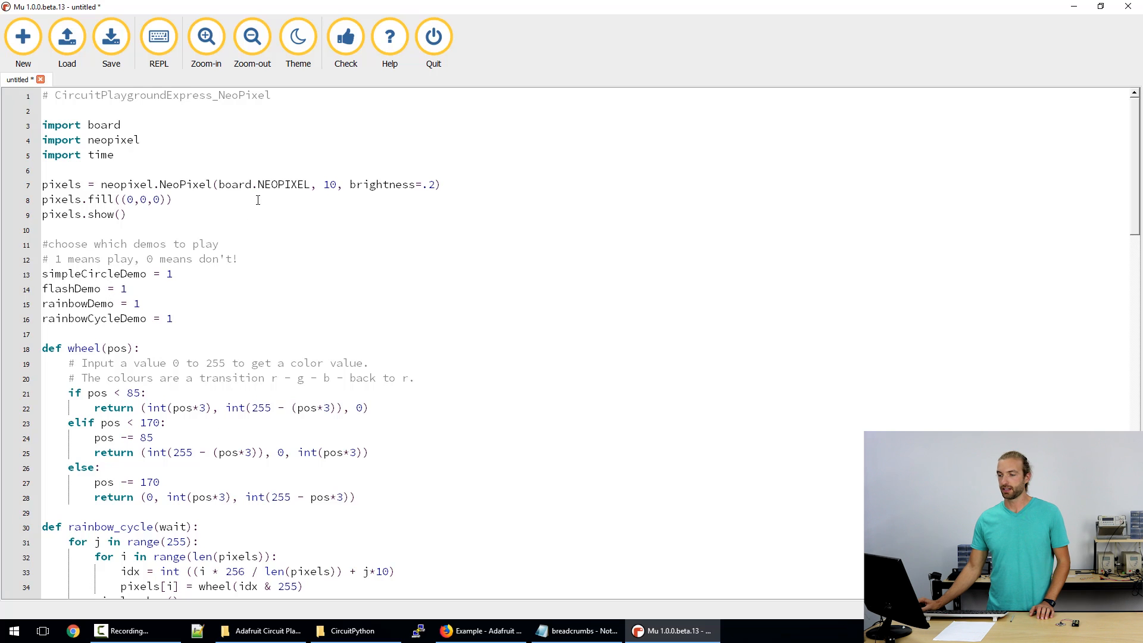
mouse_move(298, 149)
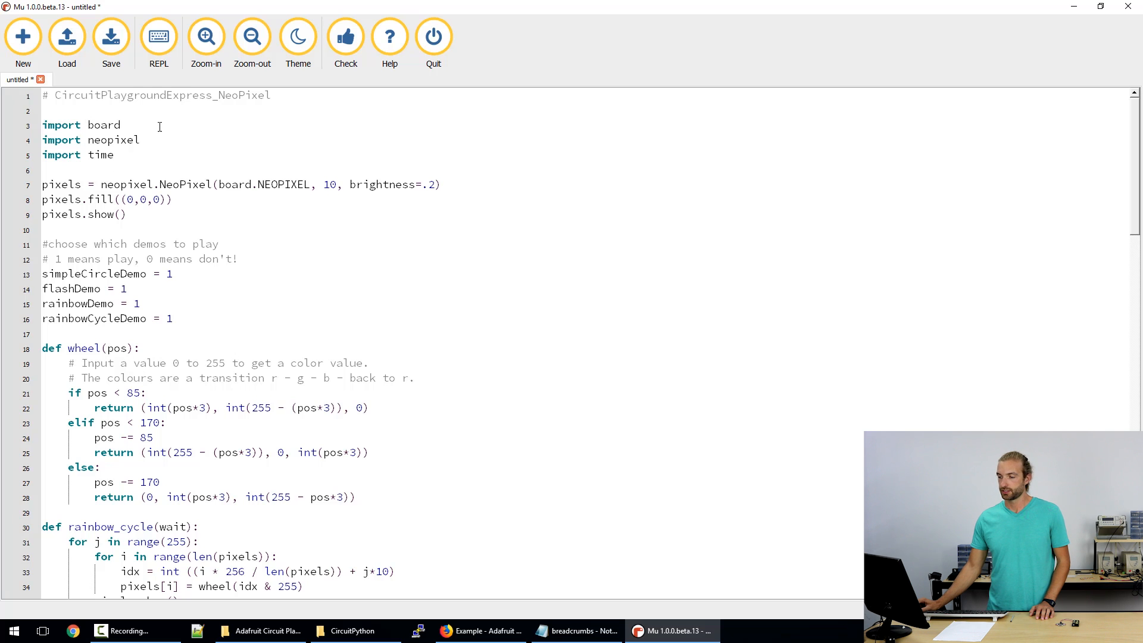
mouse_move(240, 350)
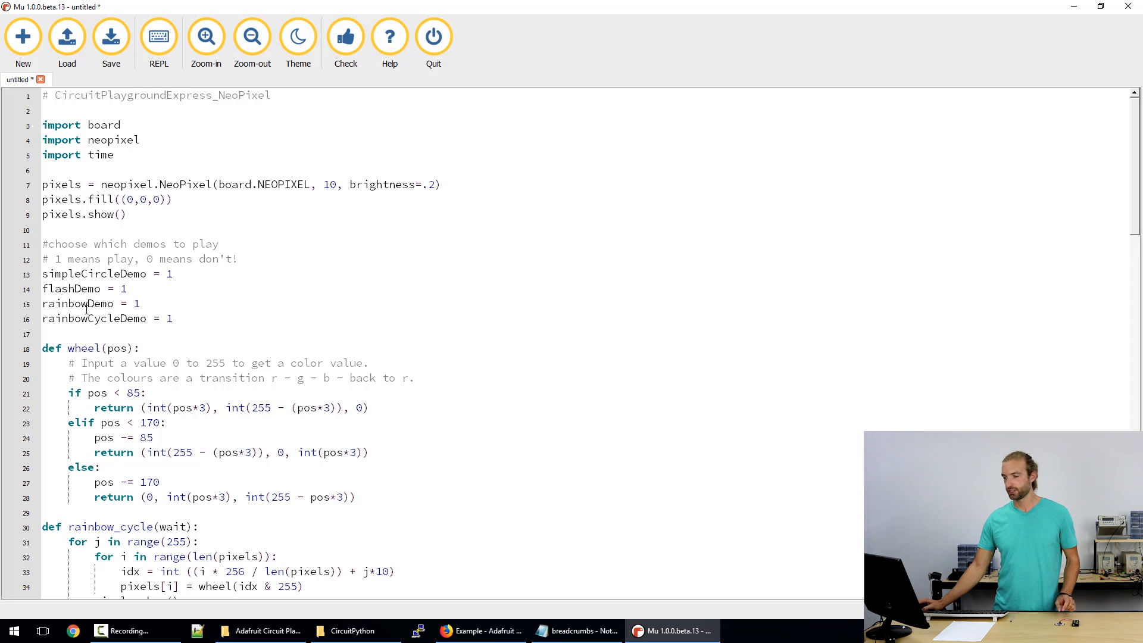
scroll("down", 3)
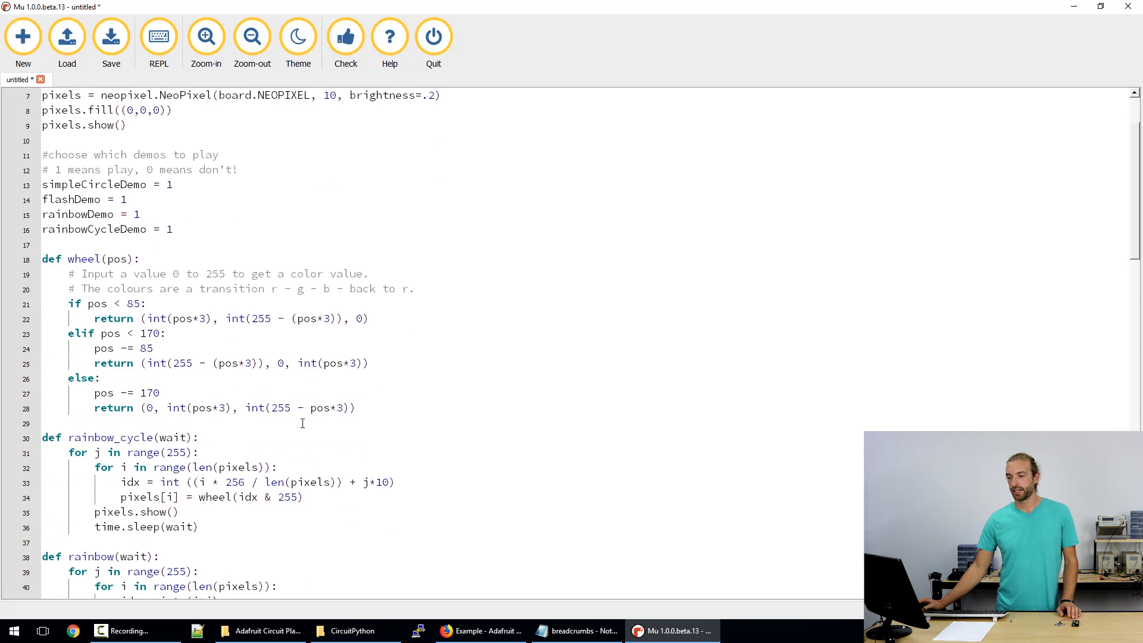
scroll("down", 3)
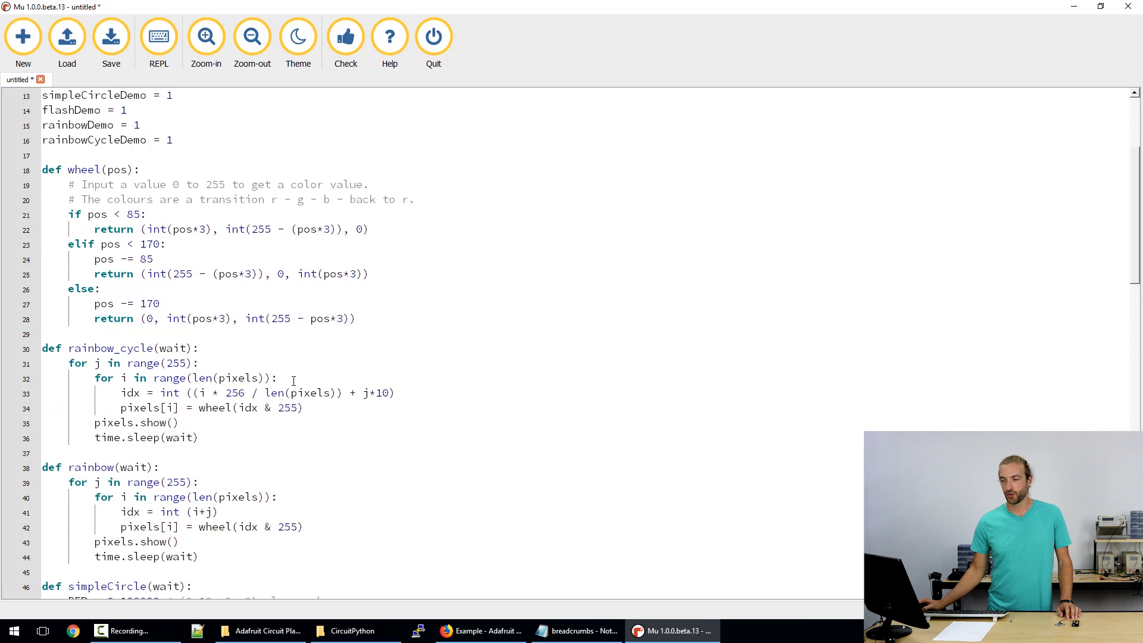
scroll("down", 3)
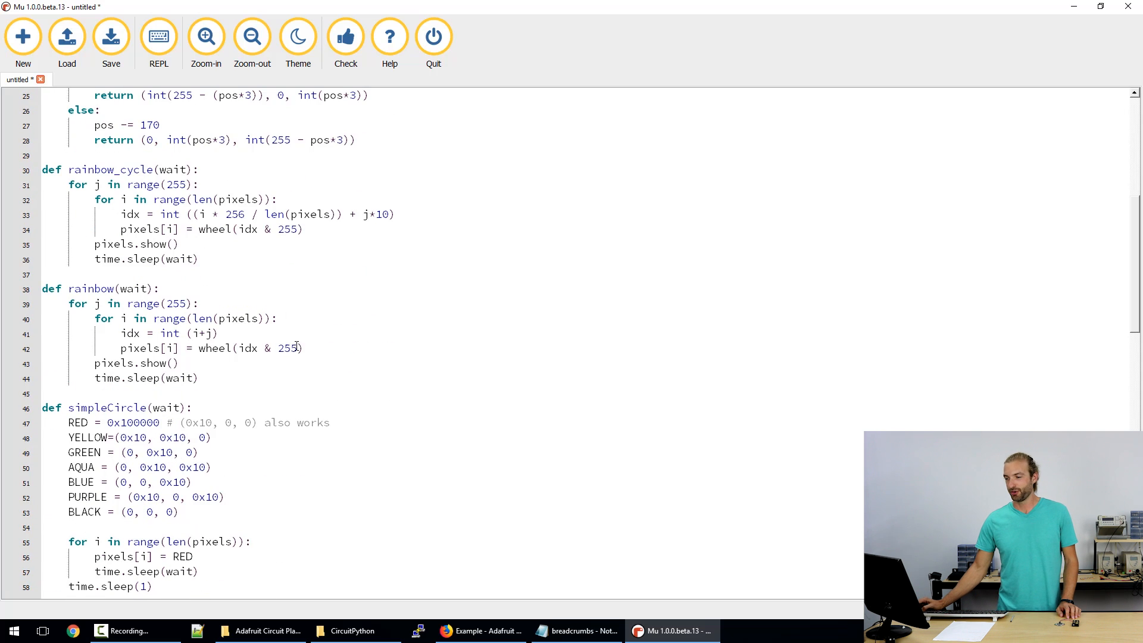
scroll("down", 3)
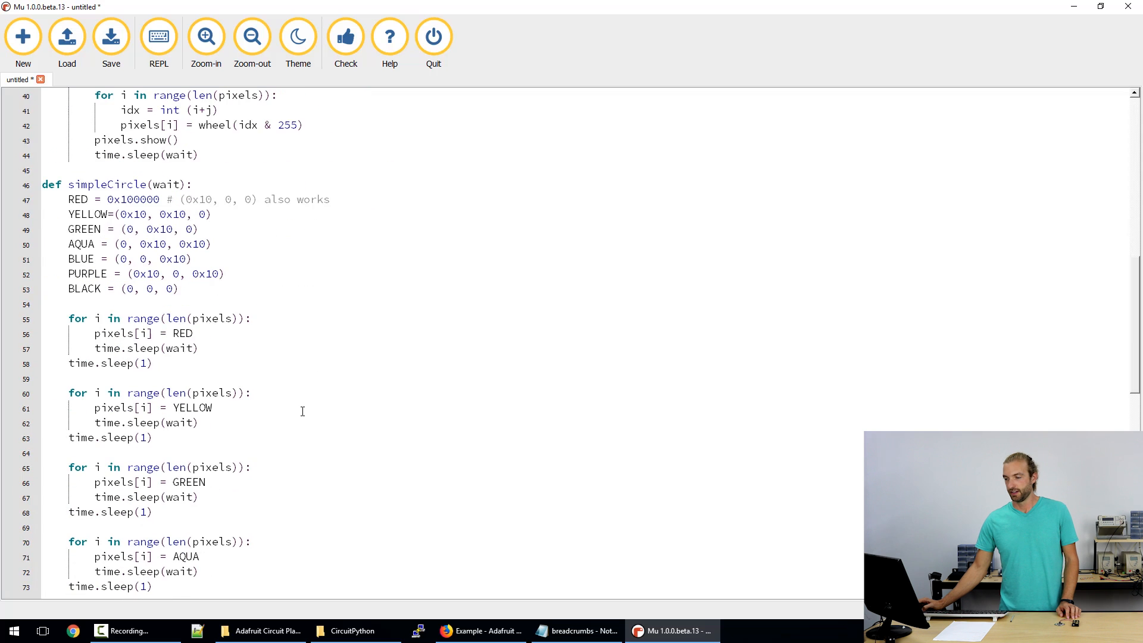
scroll("down", 3)
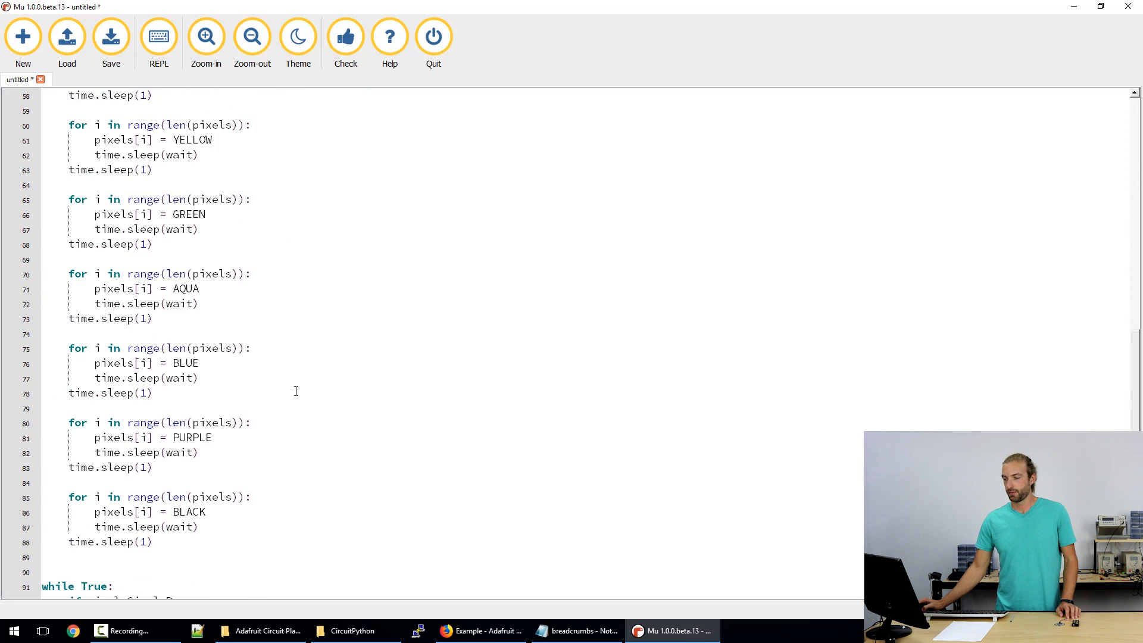
scroll("down", 3)
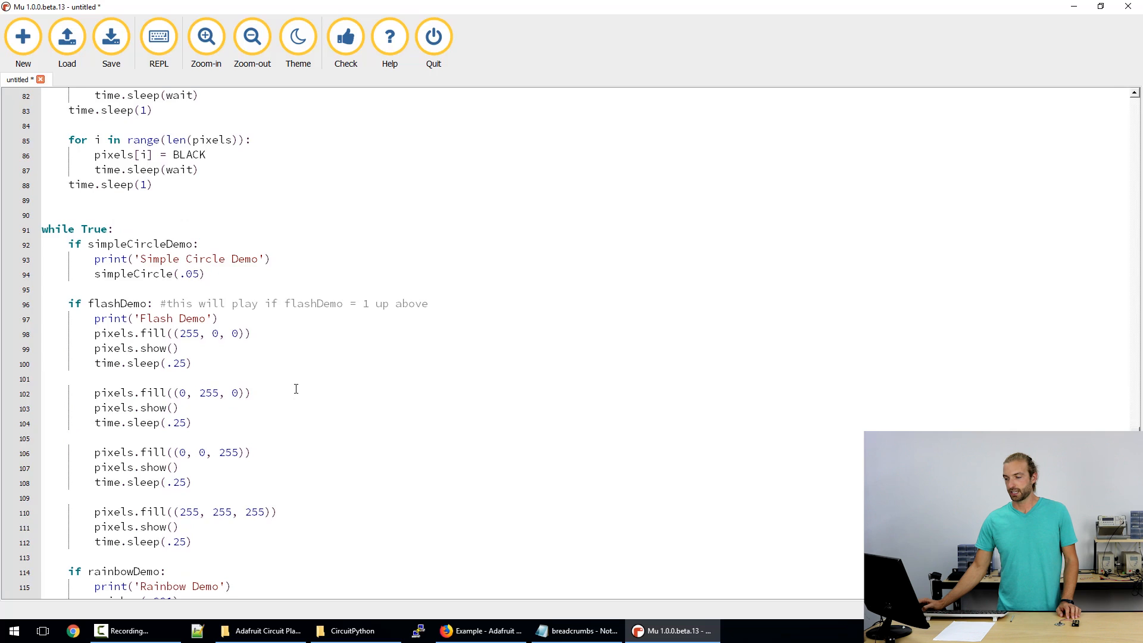
scroll("down", 3)
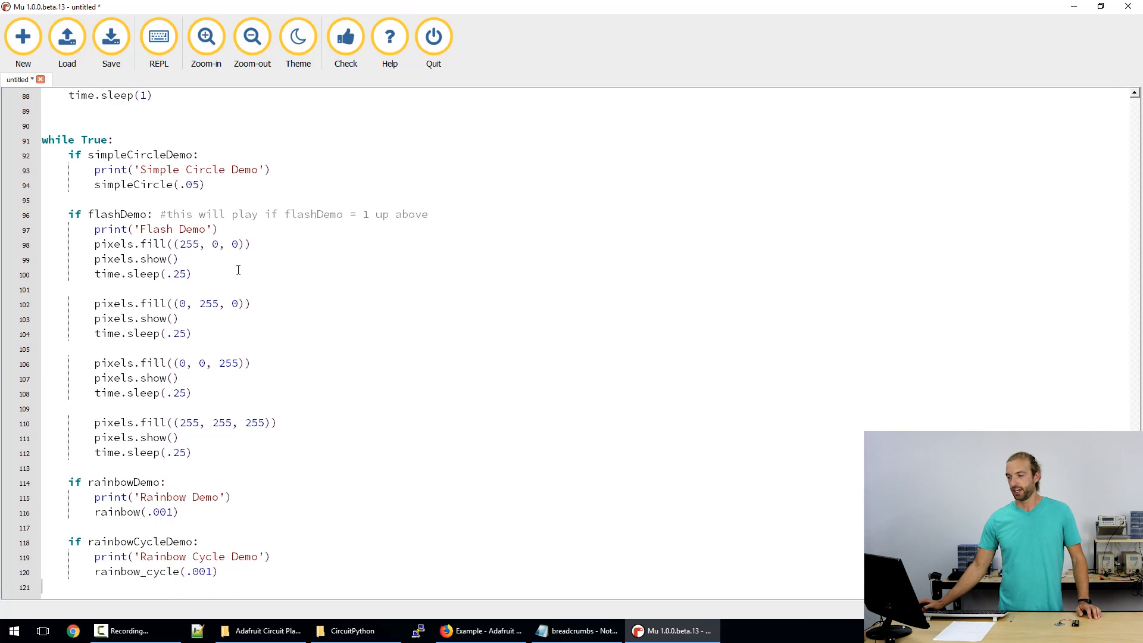
scroll("up", 3)
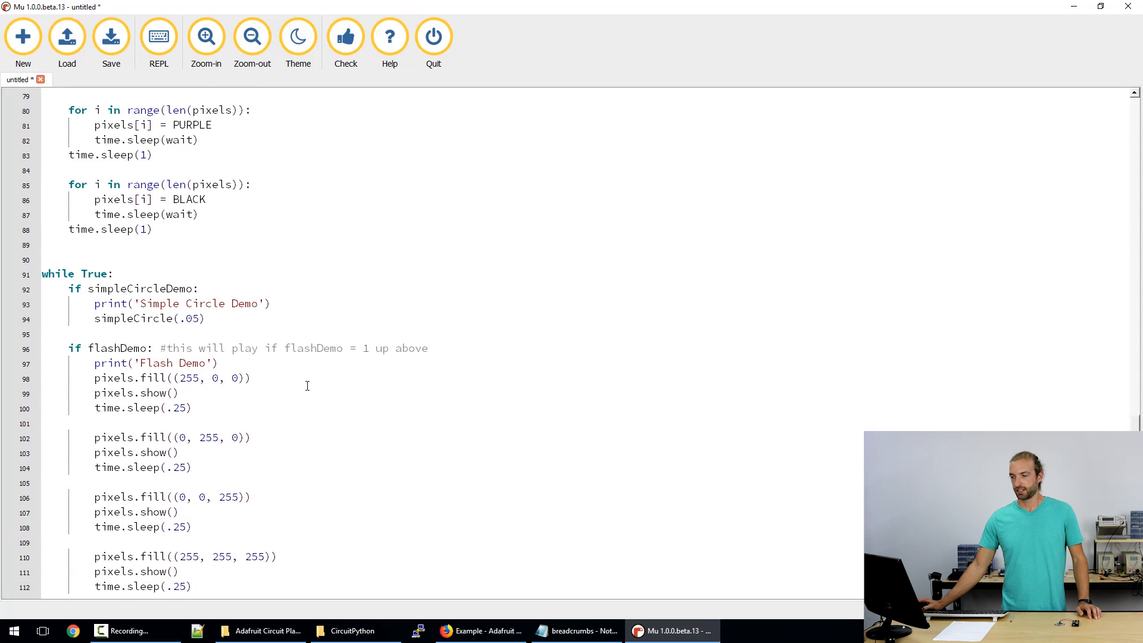
scroll("up", 3)
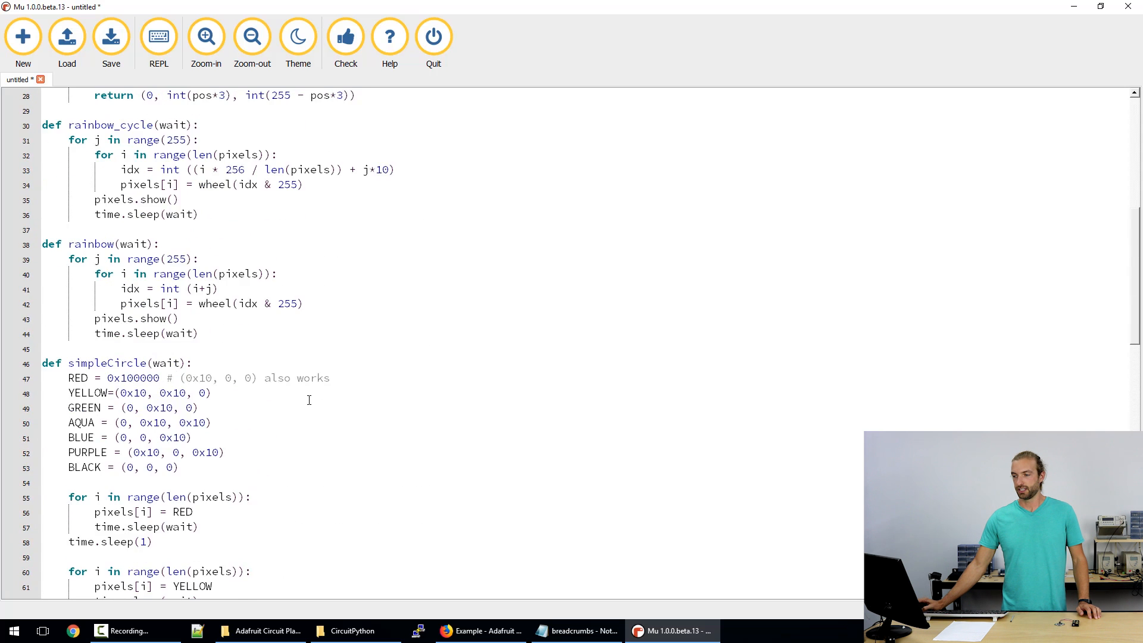
scroll("up", 3)
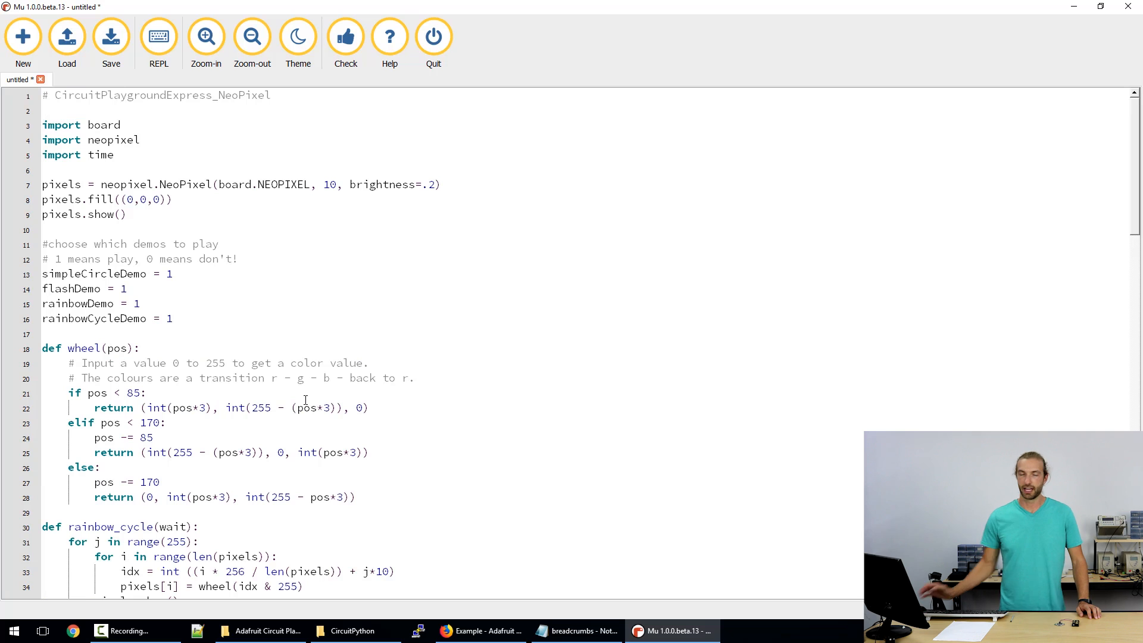